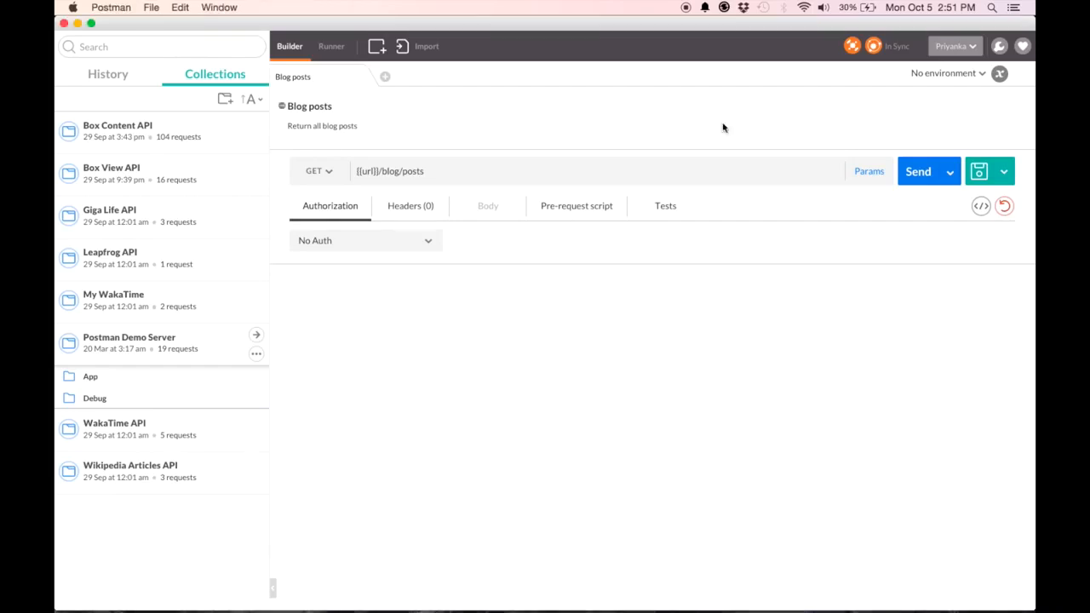
Preview current variables and view the Waka Dev, Waka Prod and waka.okta.com environments
click(1000, 73)
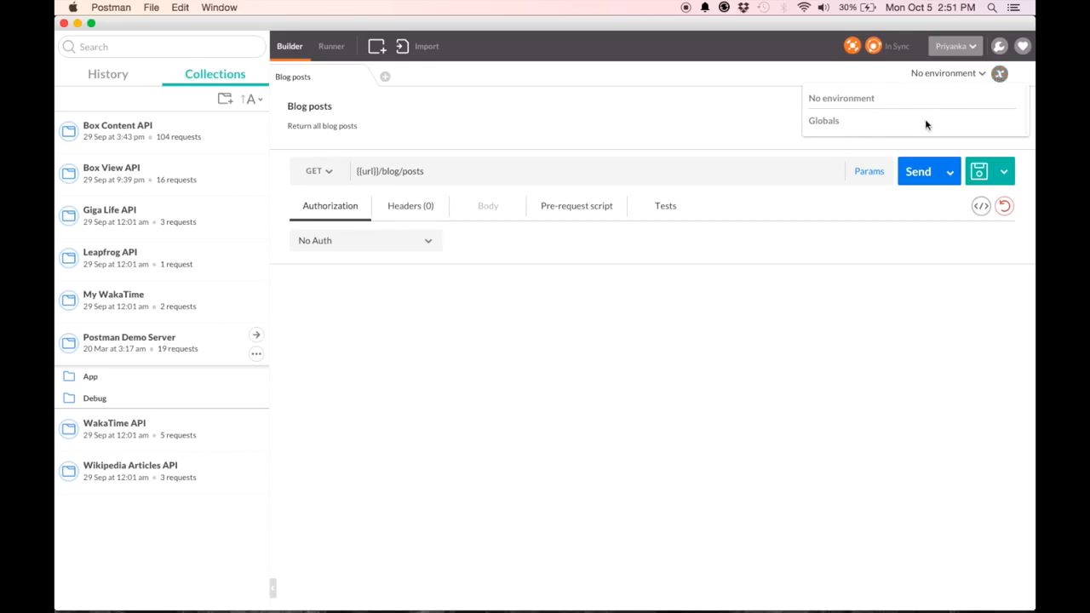
mouse_move(965, 88)
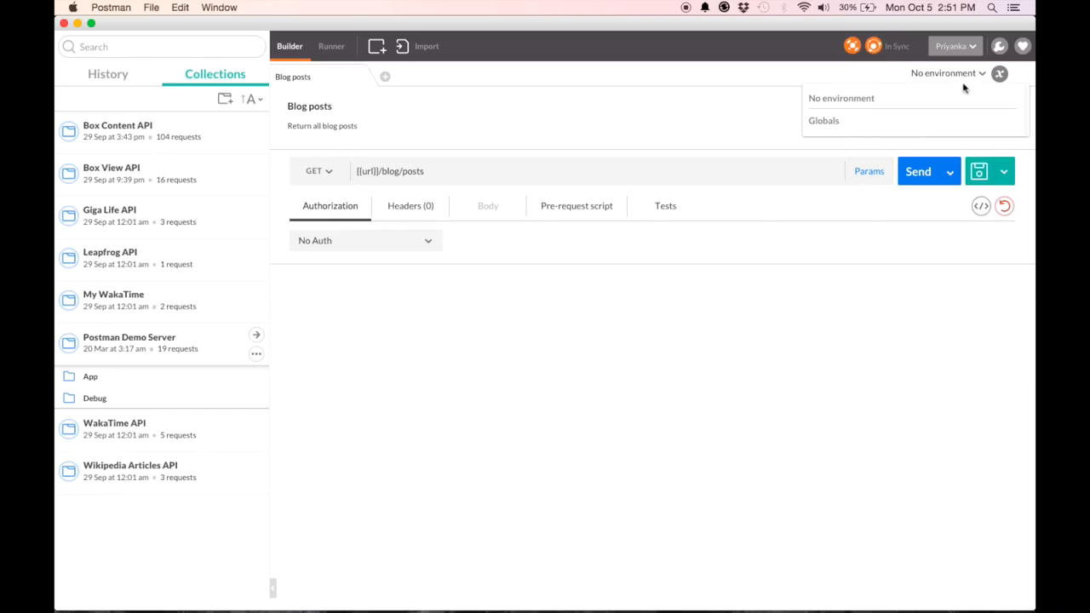
click(945, 73)
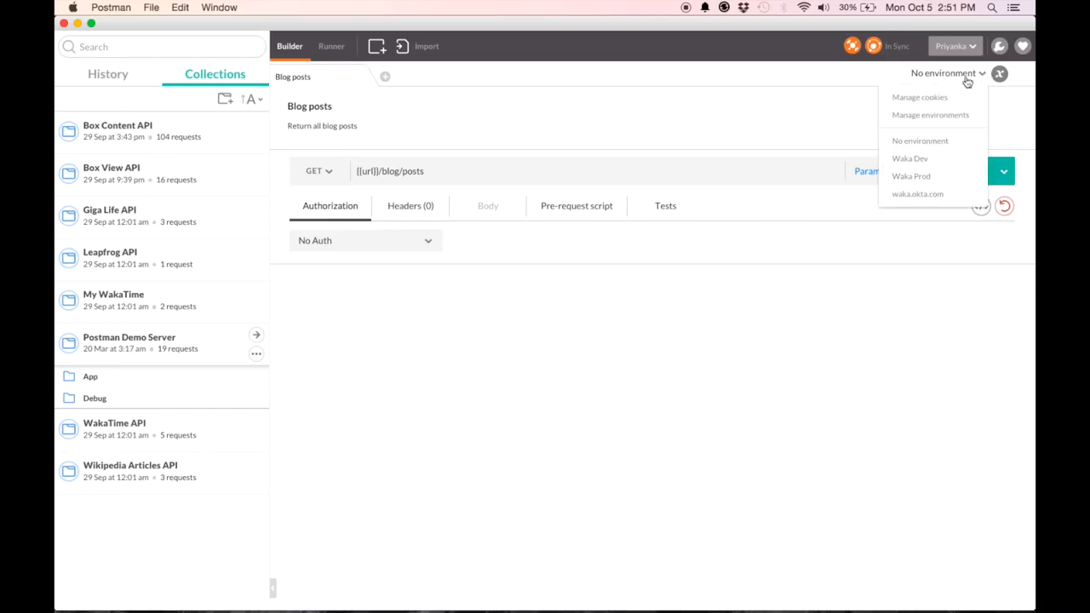
click(930, 115)
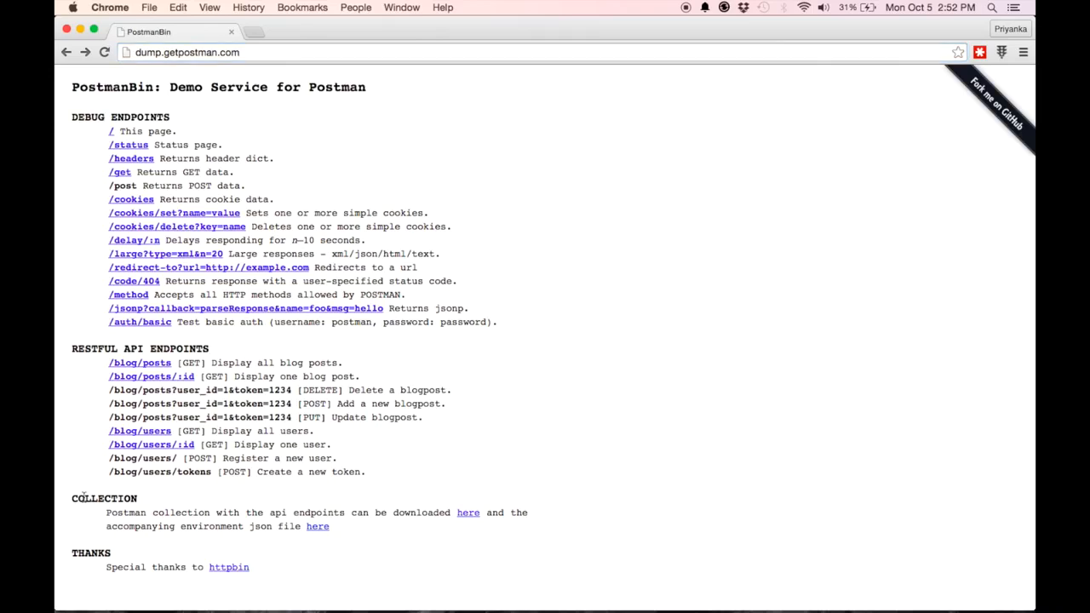
mouse_move(468, 512)
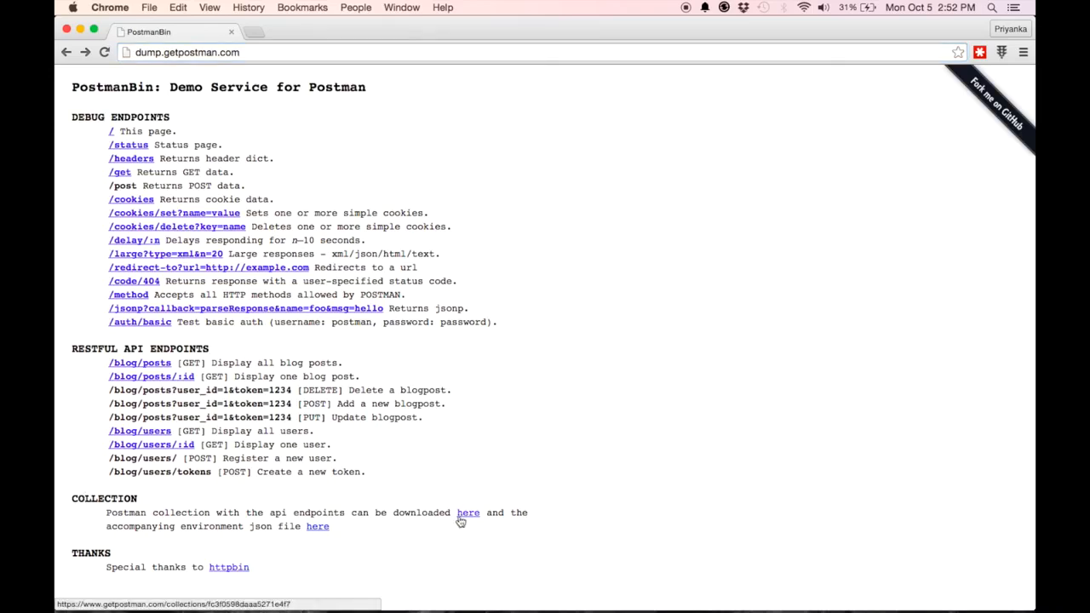
mouse_move(449, 514)
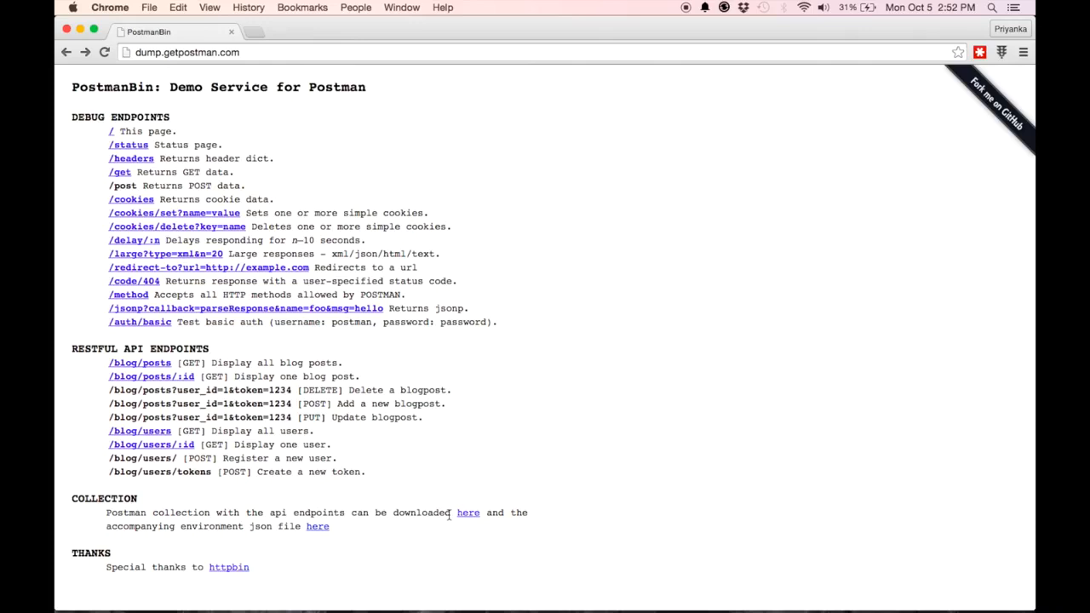
mouse_move(511, 533)
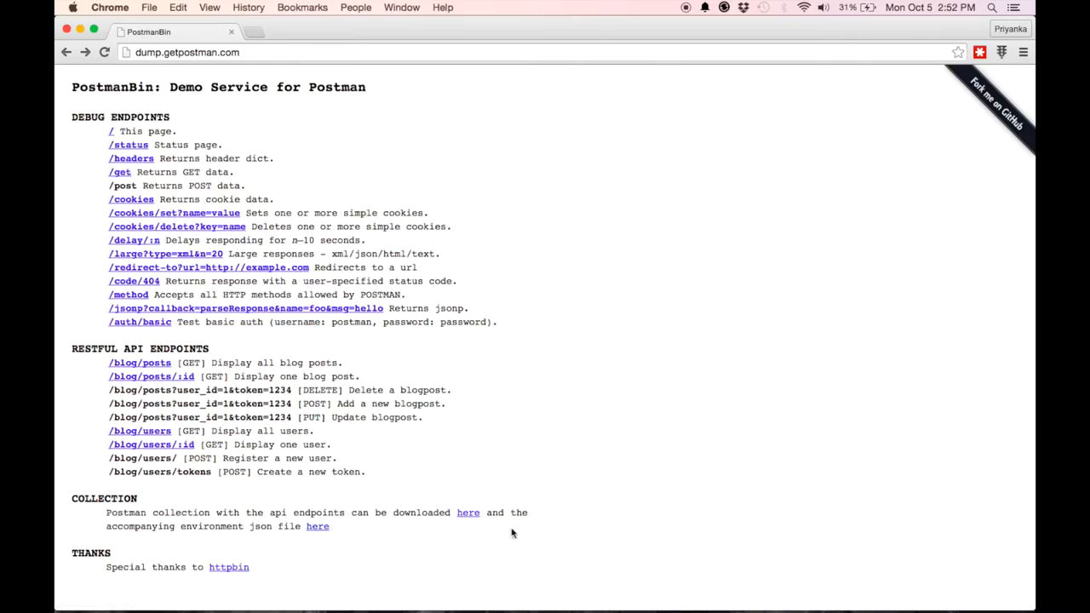
mouse_move(310, 526)
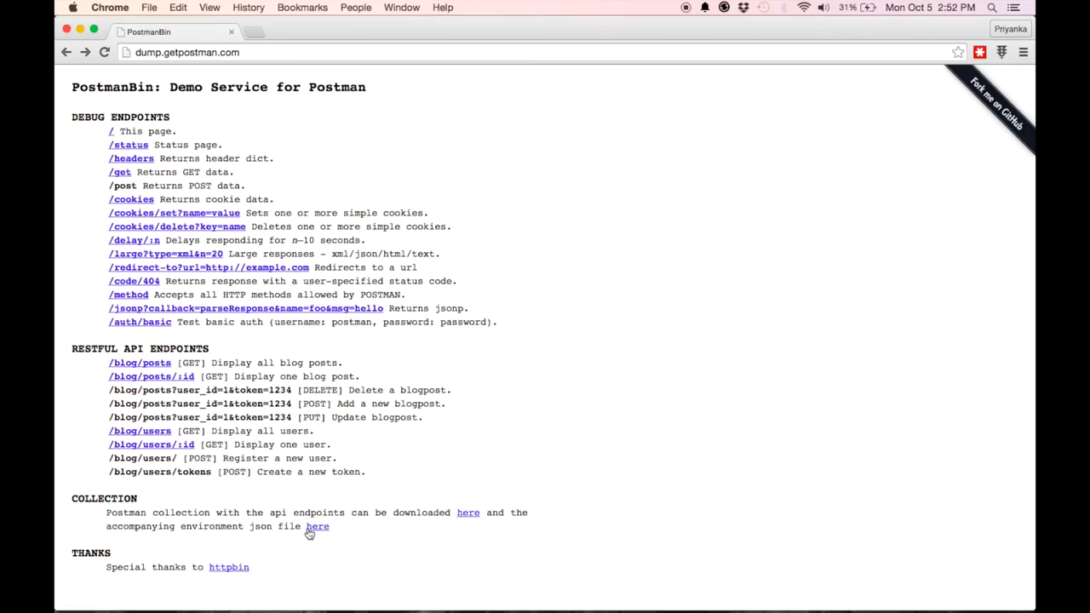
Open the PostmanBin environment JSON file in Chrome and select its URL
click(317, 526)
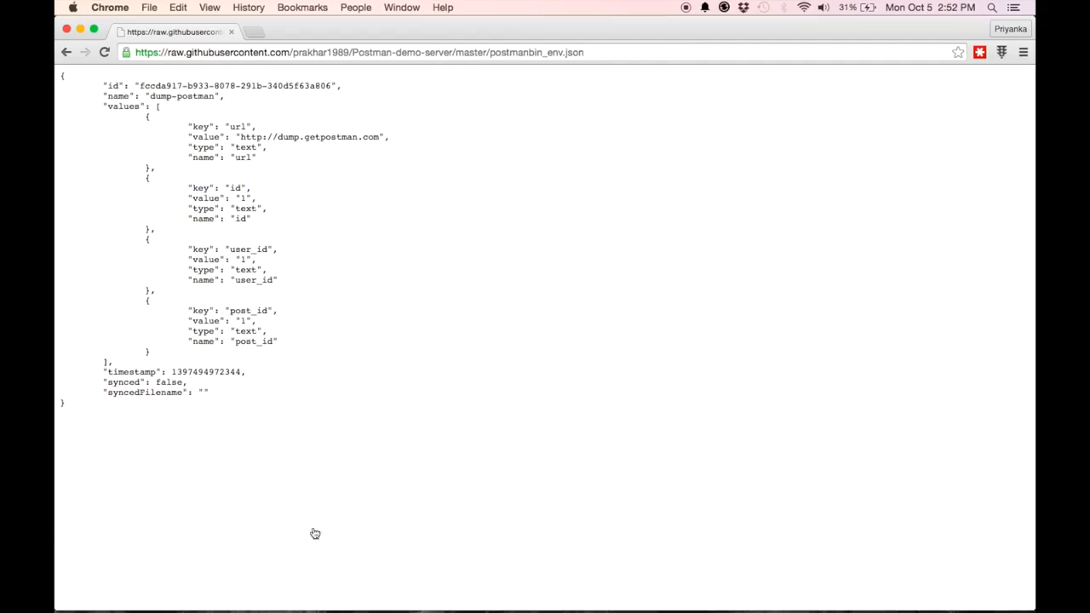
mouse_move(349, 229)
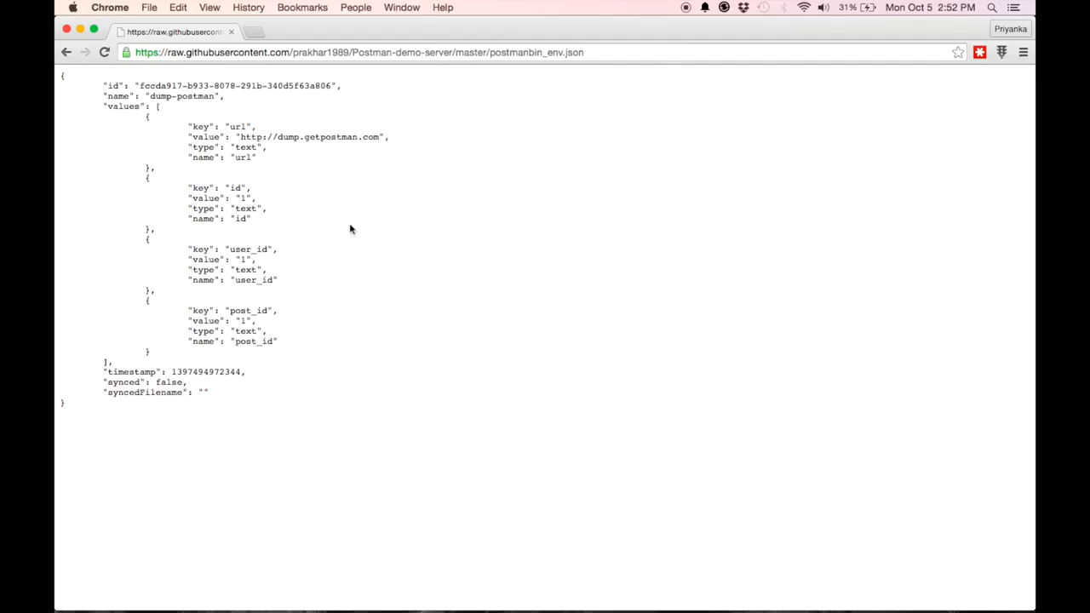
click(358, 52)
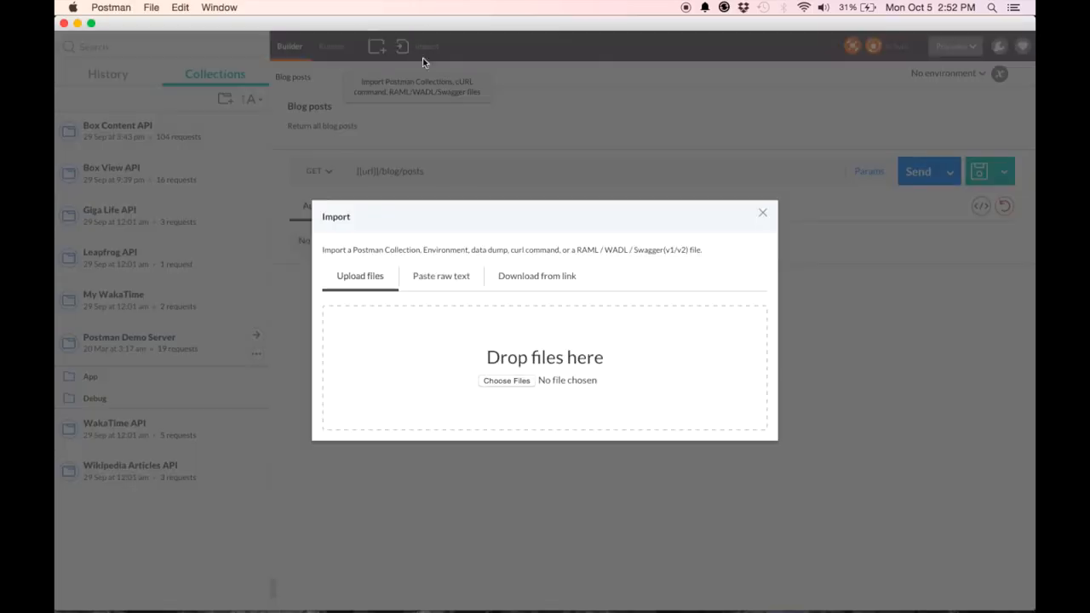
Import the dump-postman environment from the JSON web link and close the Import dialog
click(536, 275)
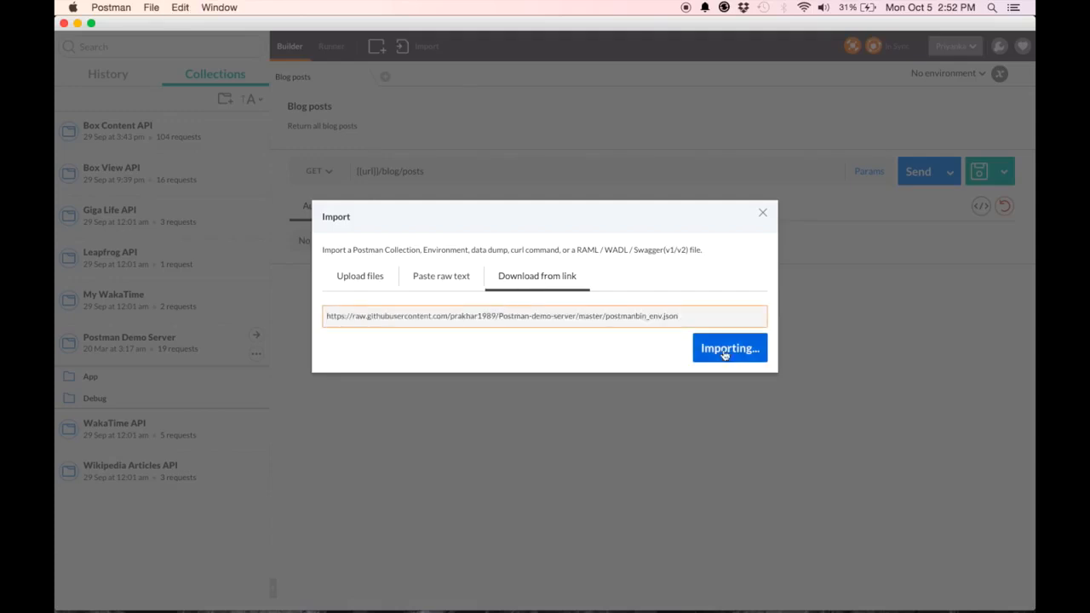
click(729, 347)
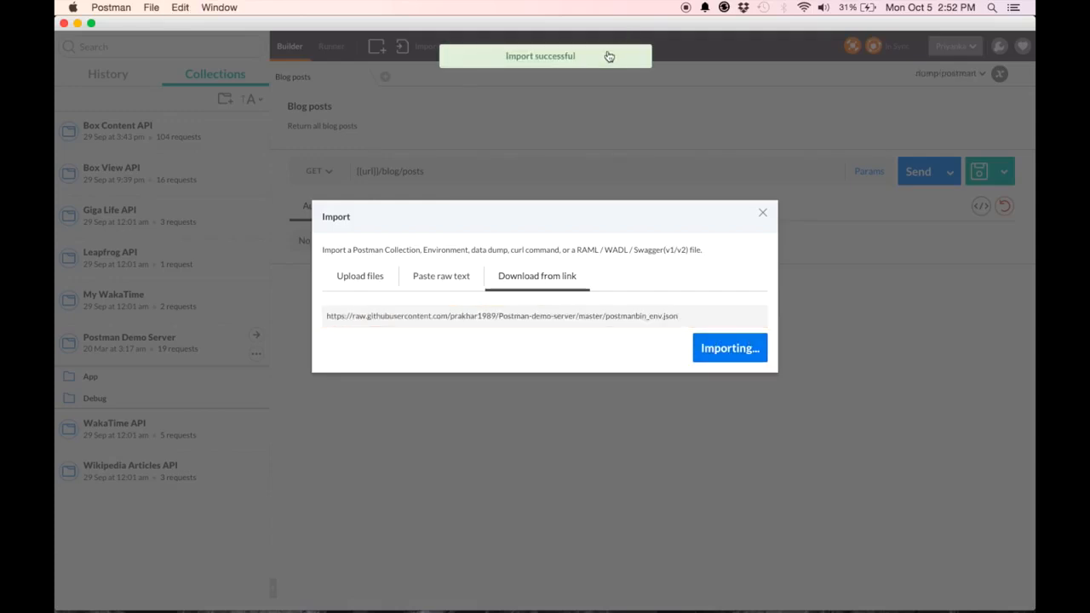
click(762, 212)
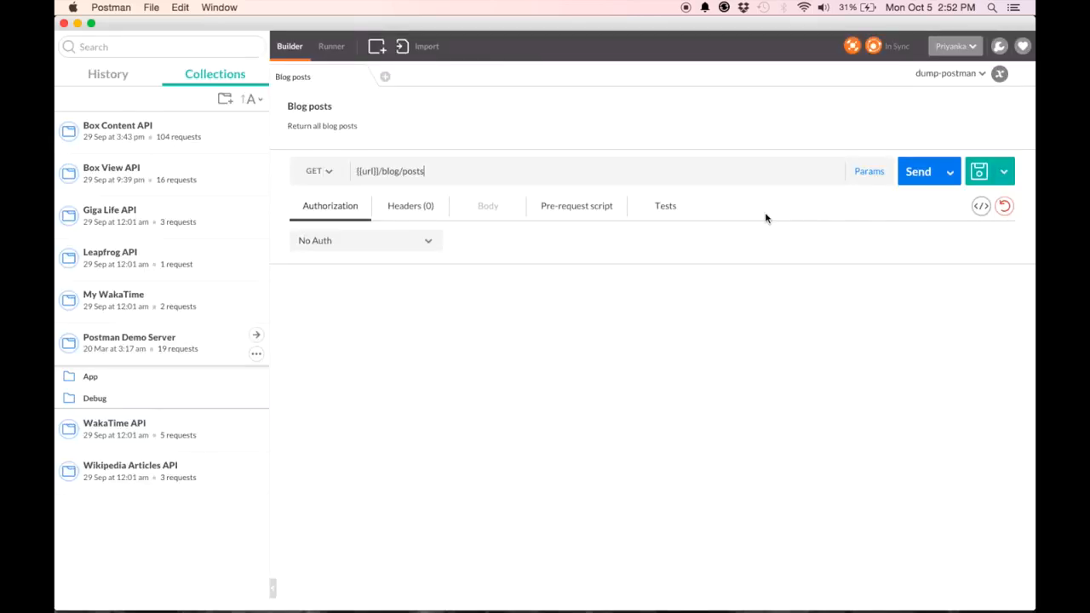
mouse_move(948, 88)
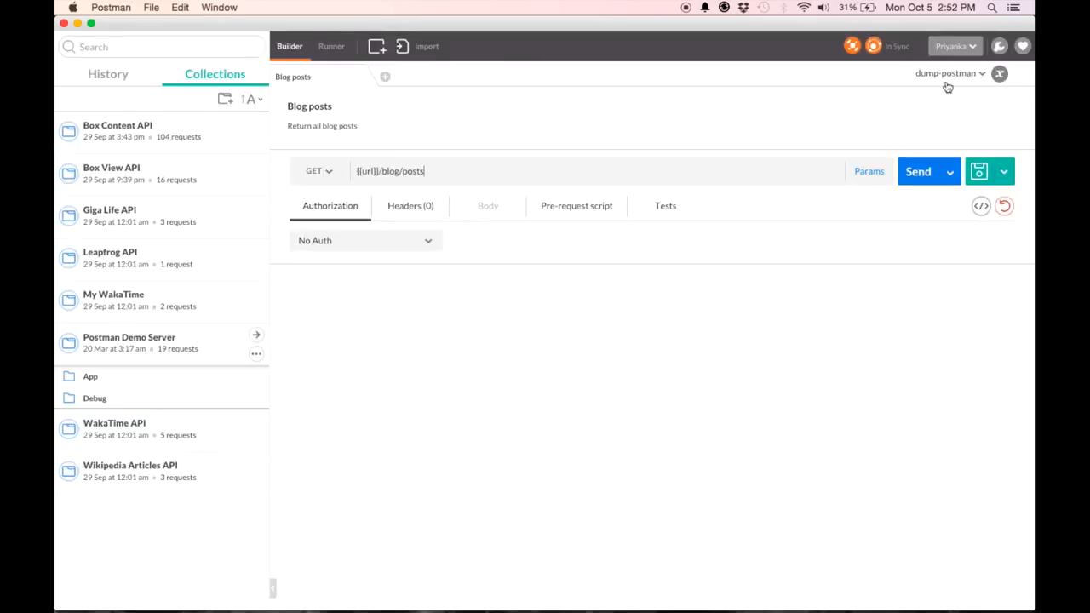
click(1000, 73)
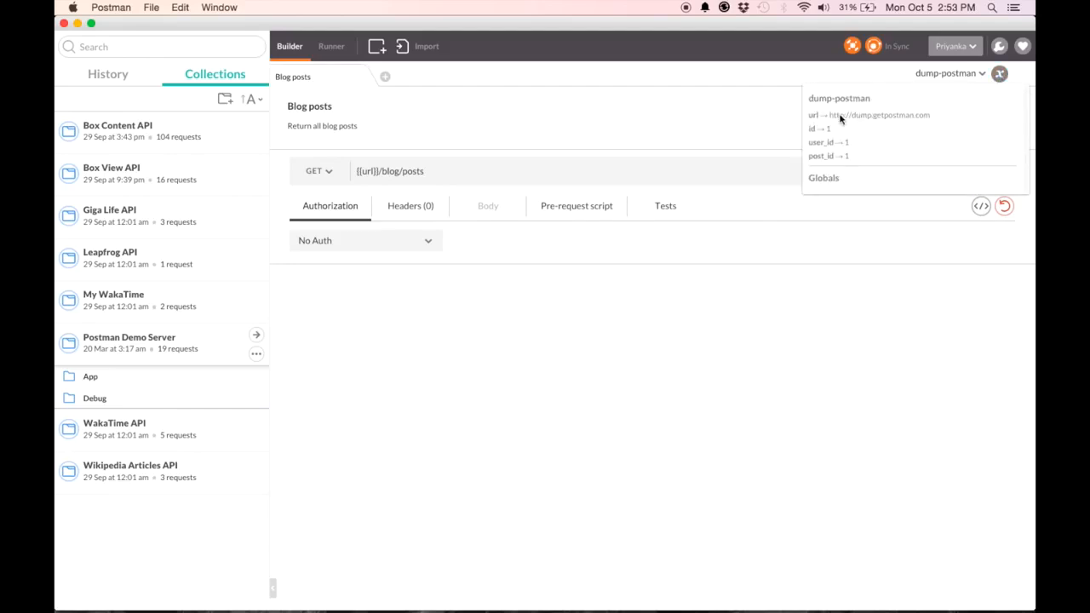
mouse_move(830, 114)
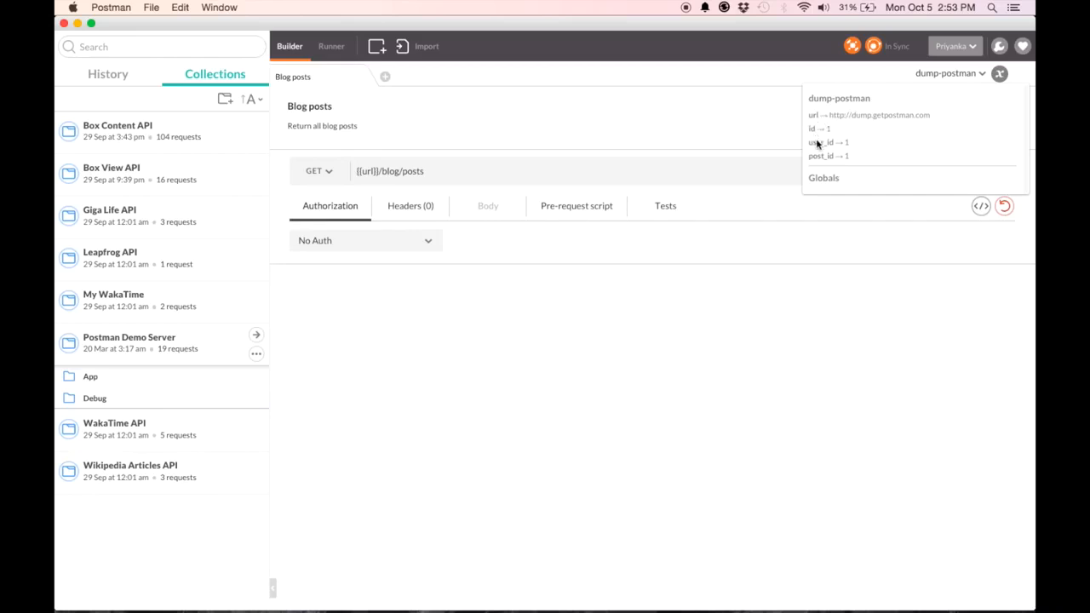
mouse_move(773, 126)
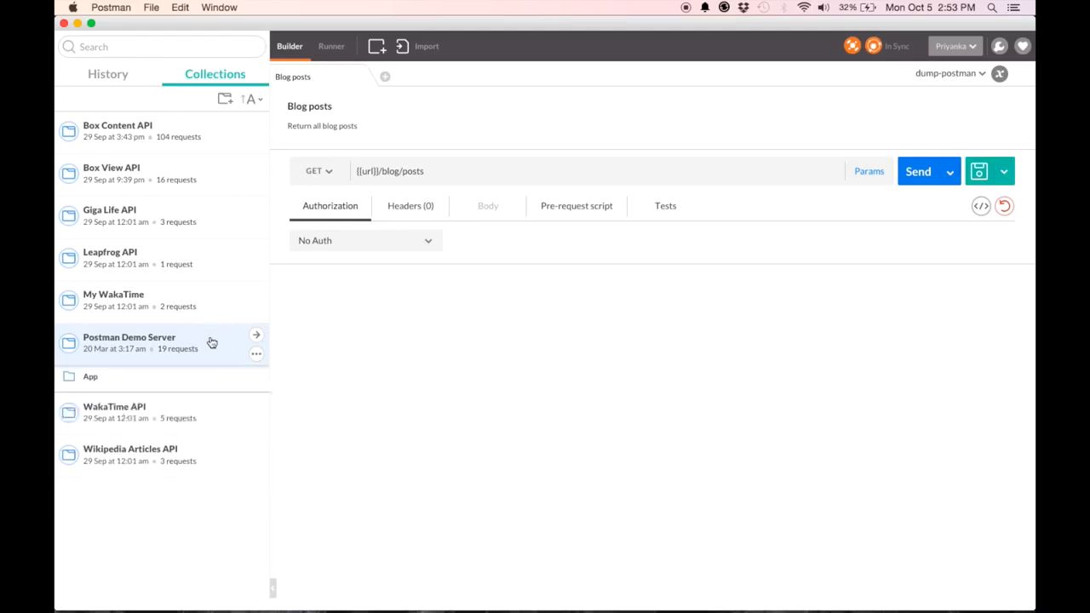
click(129, 342)
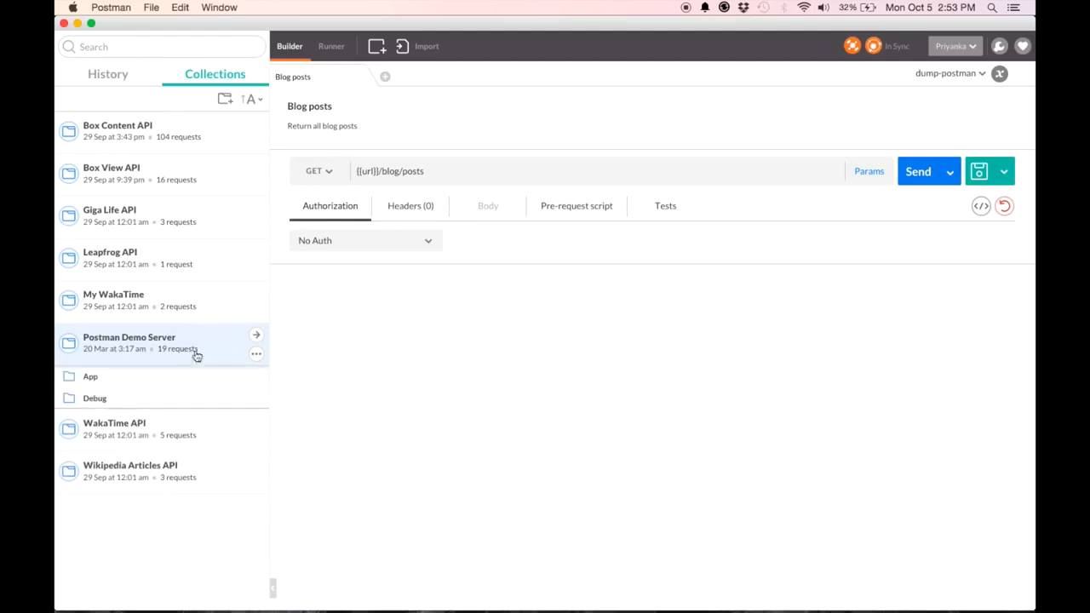
click(90, 376)
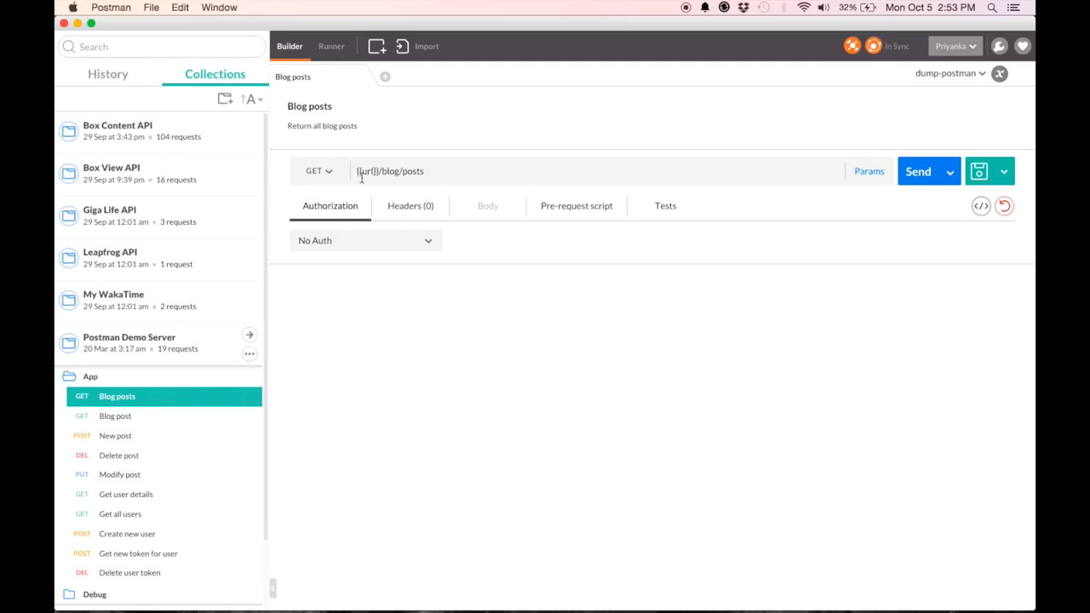
mouse_move(364, 189)
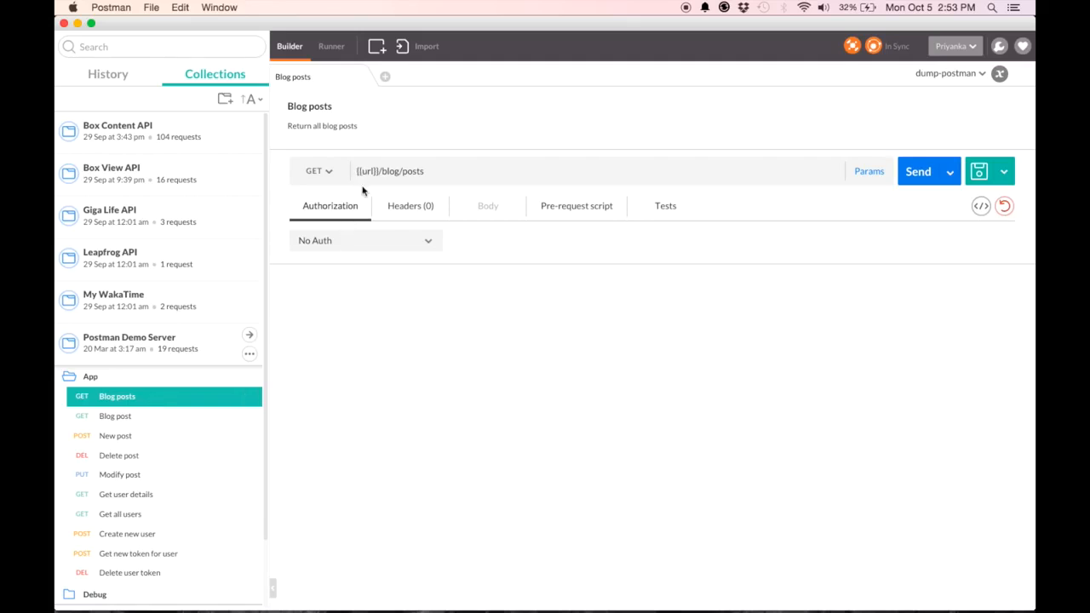
mouse_move(871, 88)
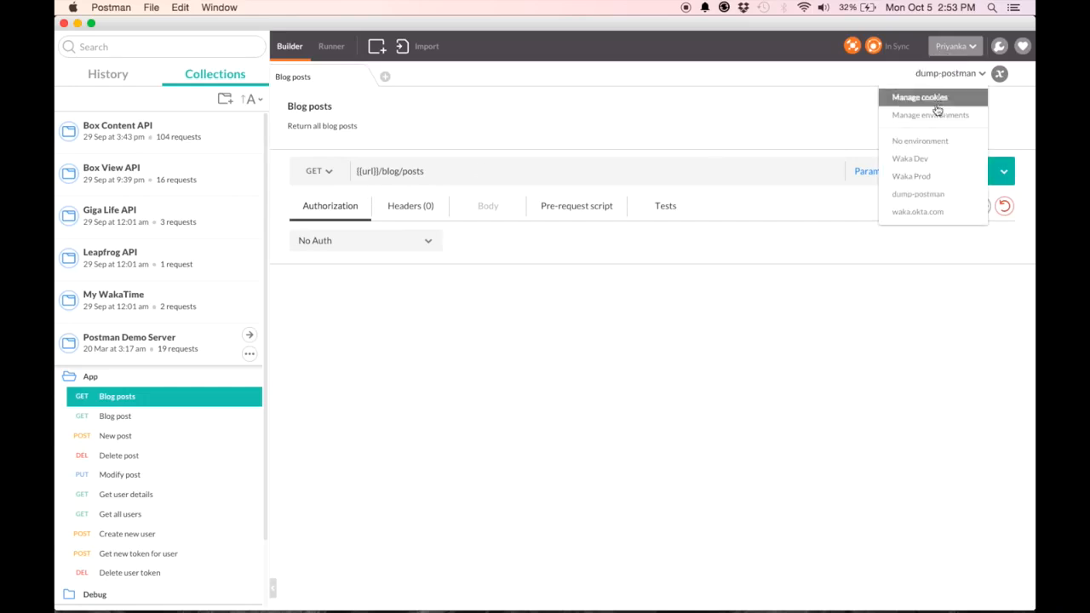
Send Blog posts with No environment, then resend it with dump-postman active
click(920, 140)
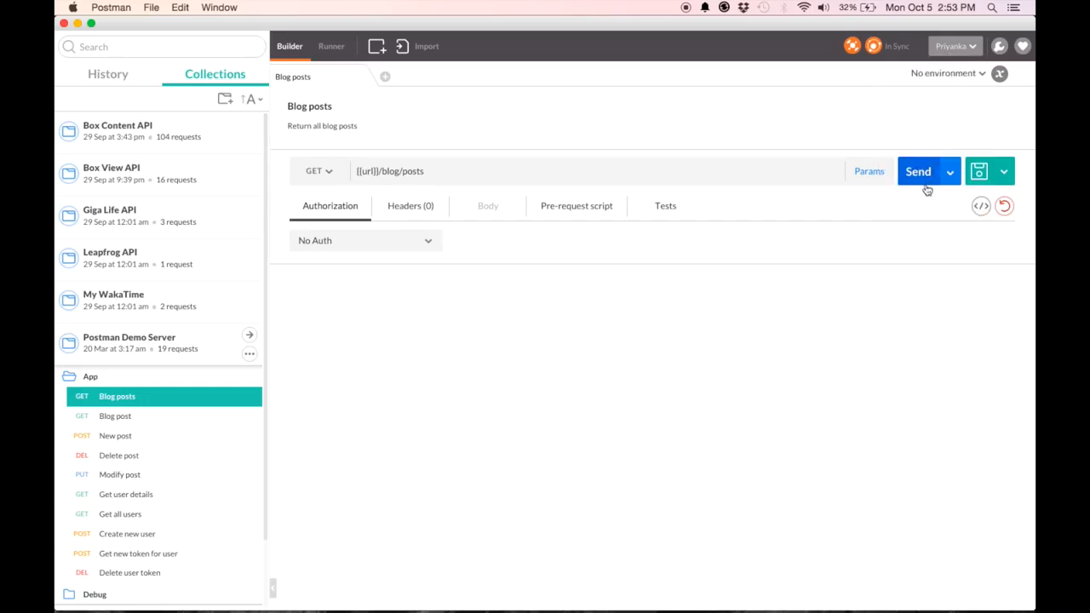
click(918, 171)
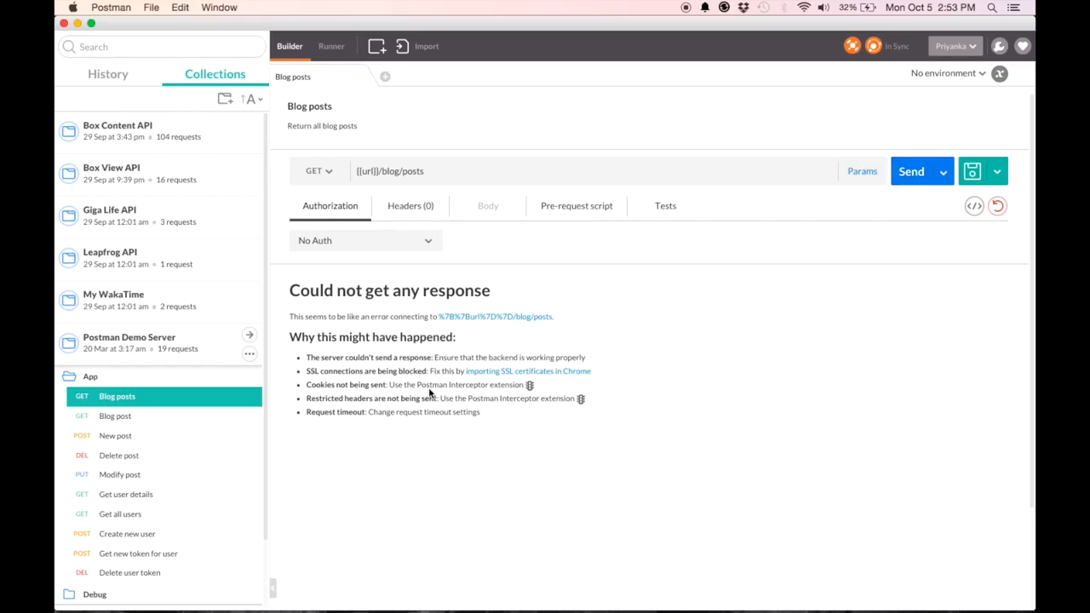
click(945, 72)
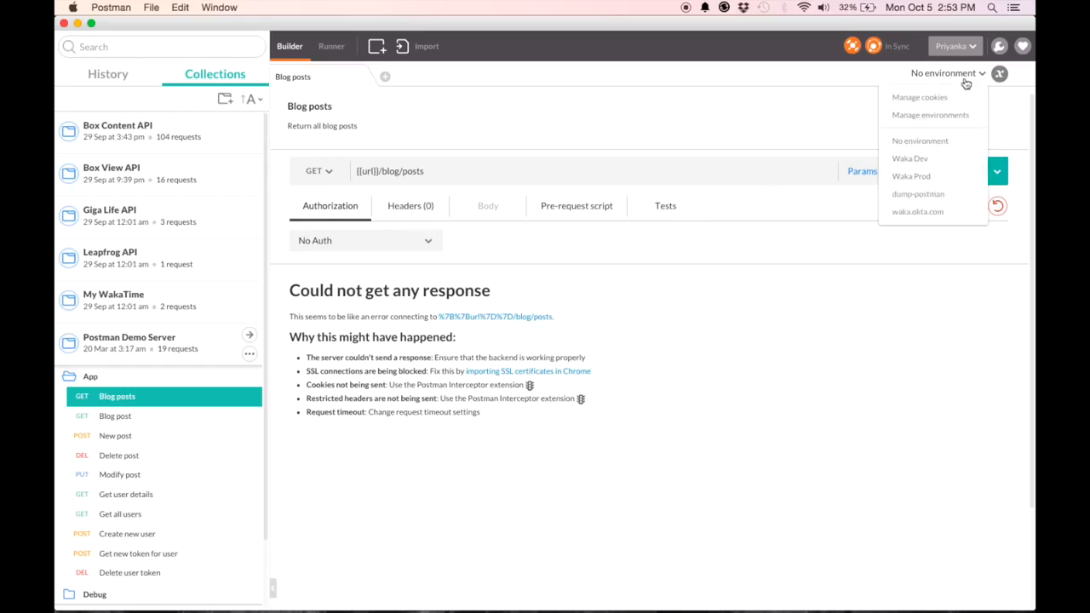
click(918, 194)
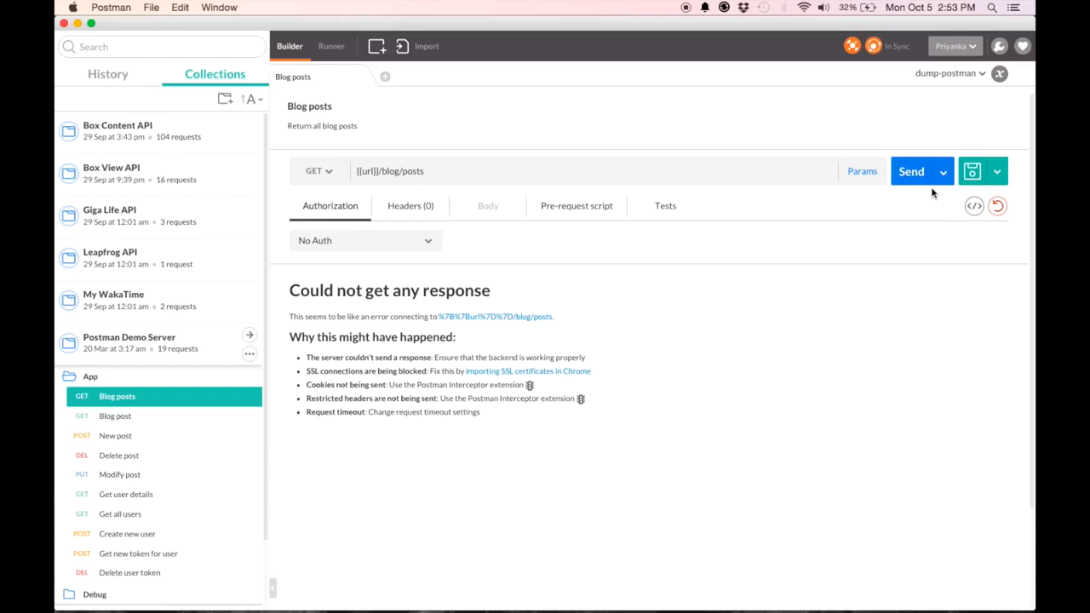
click(911, 172)
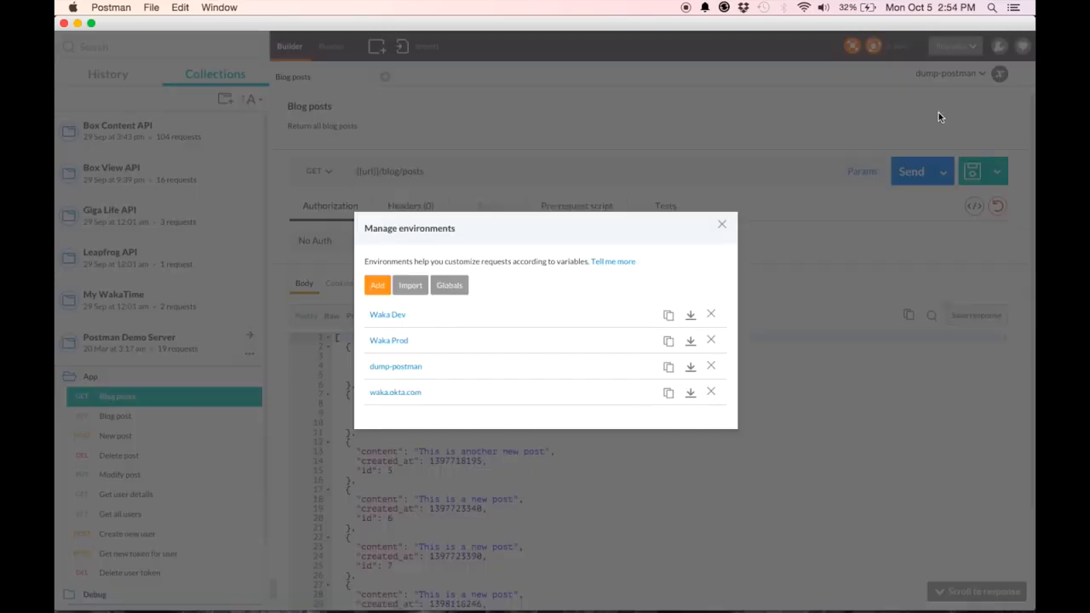
mouse_move(586, 303)
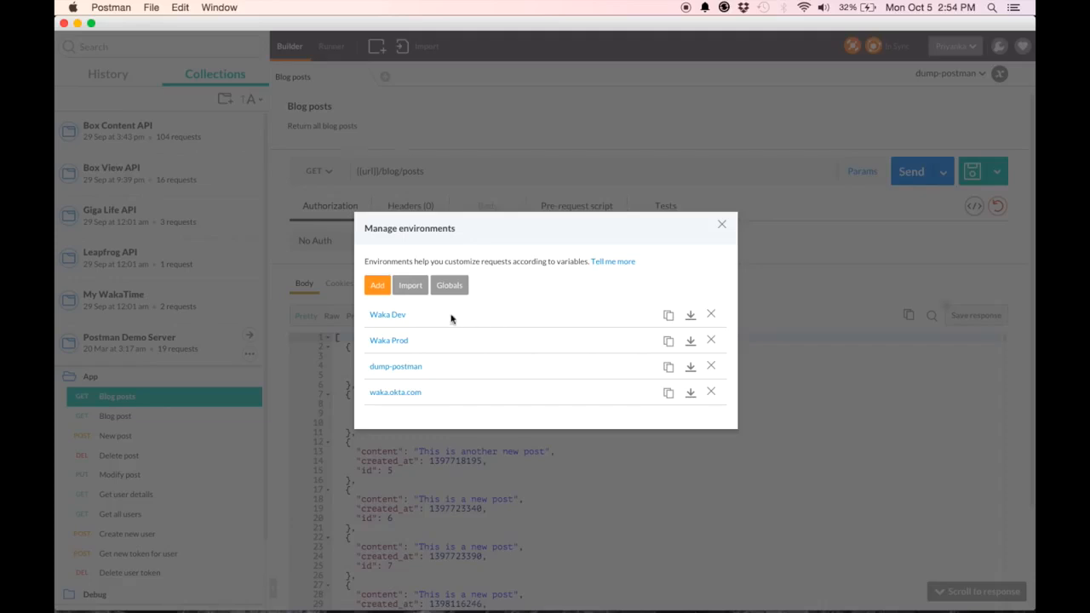
Add a Local host environment with url file://localhost and an api_key variable
click(377, 285)
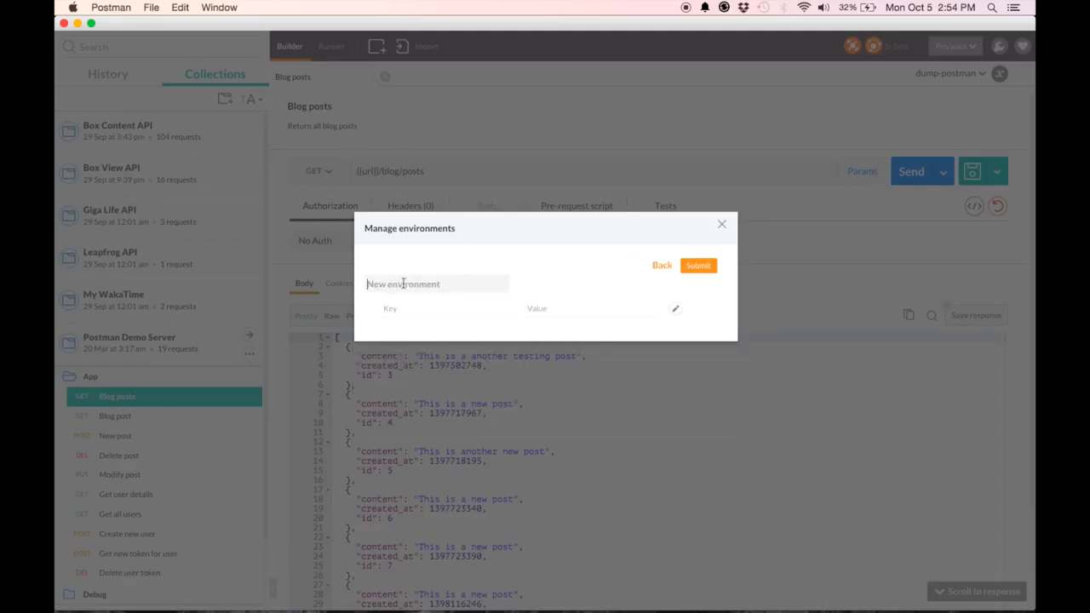
text(Local host)
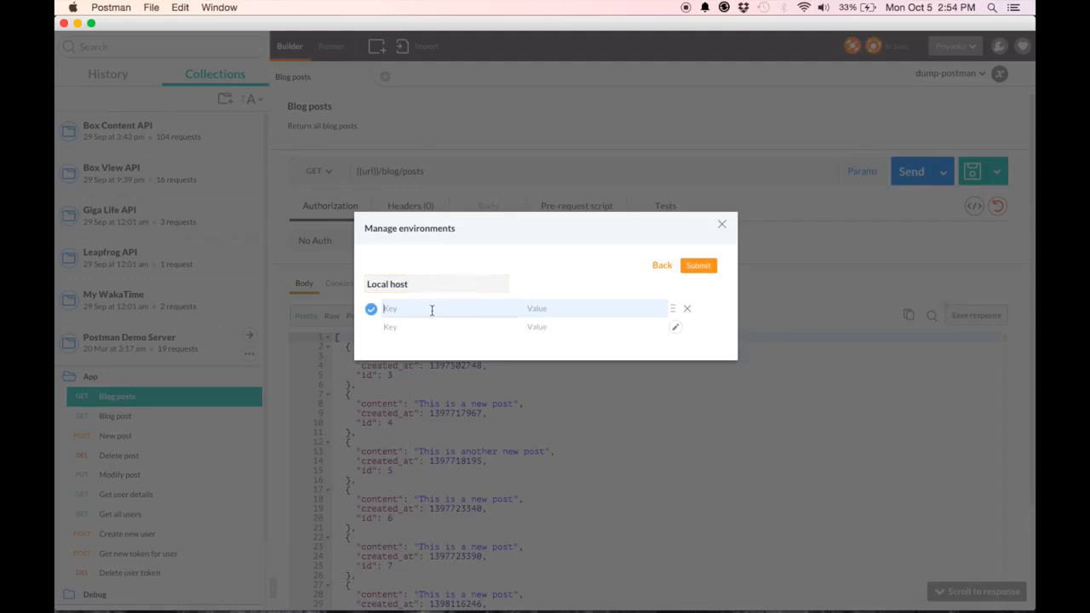
text(url)
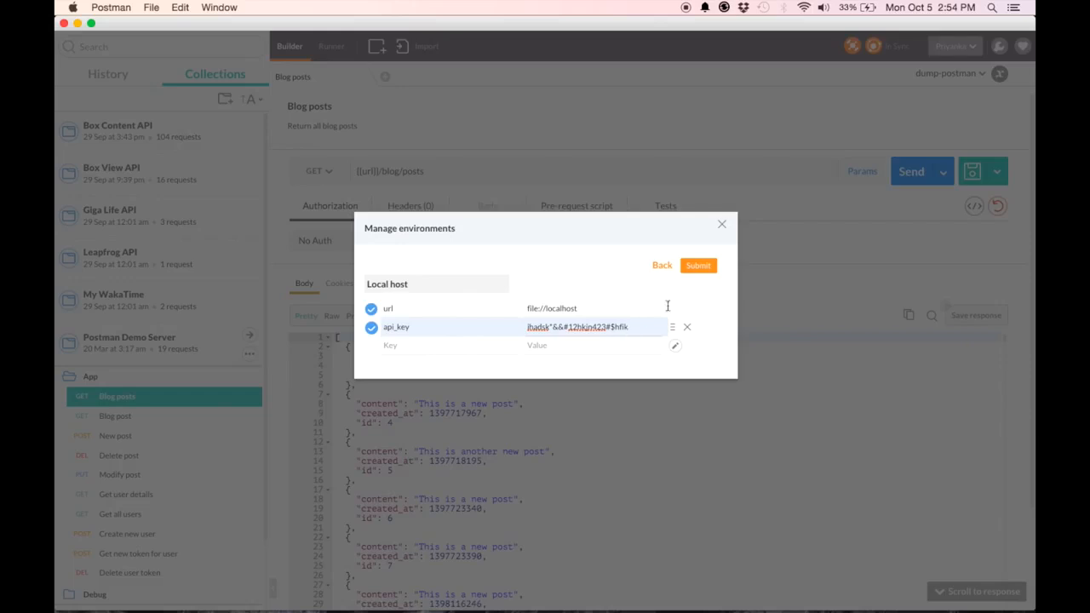
click(662, 265)
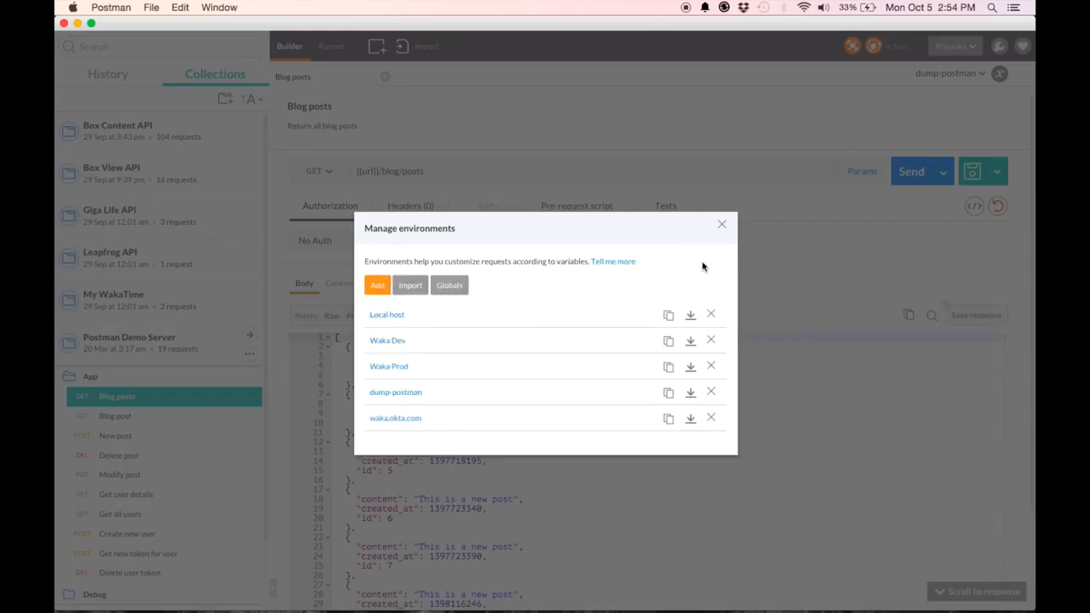
mouse_move(670, 317)
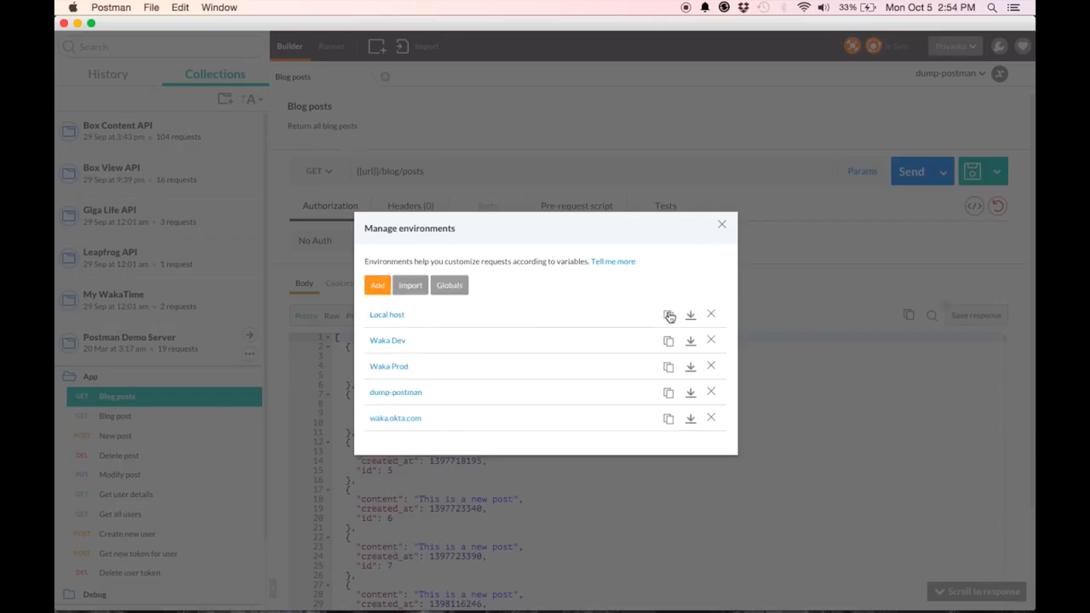
Duplicate Local host as a Production environment and return to the environment list
click(668, 315)
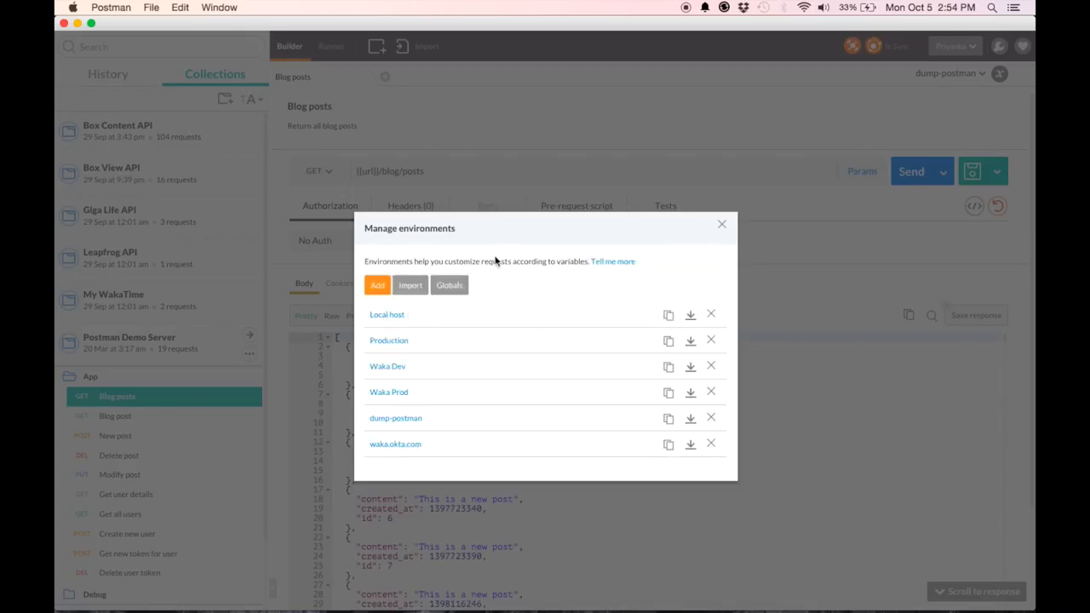
click(409, 285)
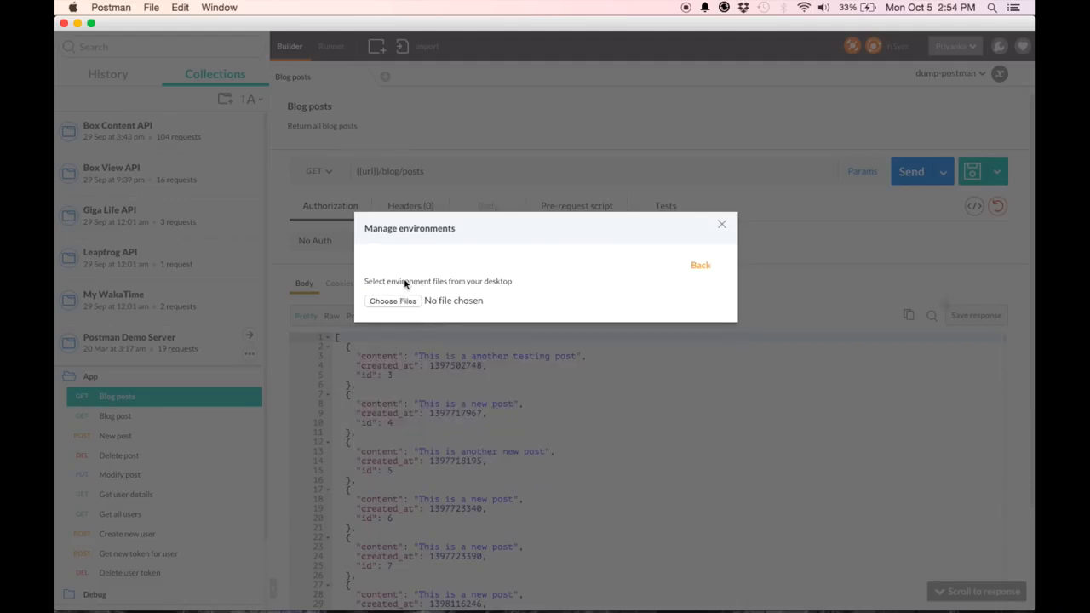
click(700, 265)
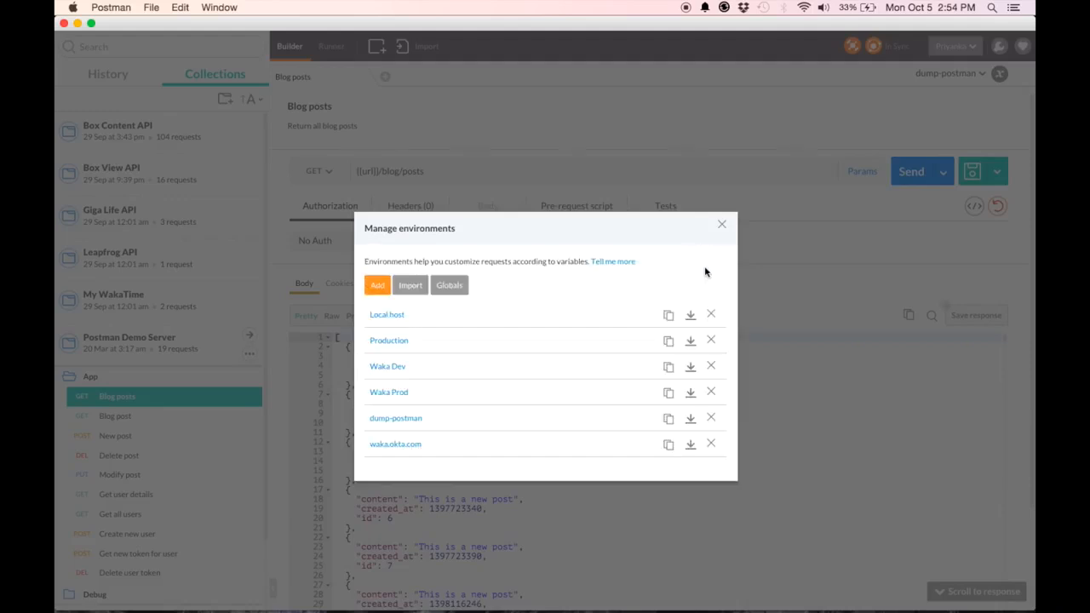
Add a global variable api_key with its value and return to the environment list
click(449, 284)
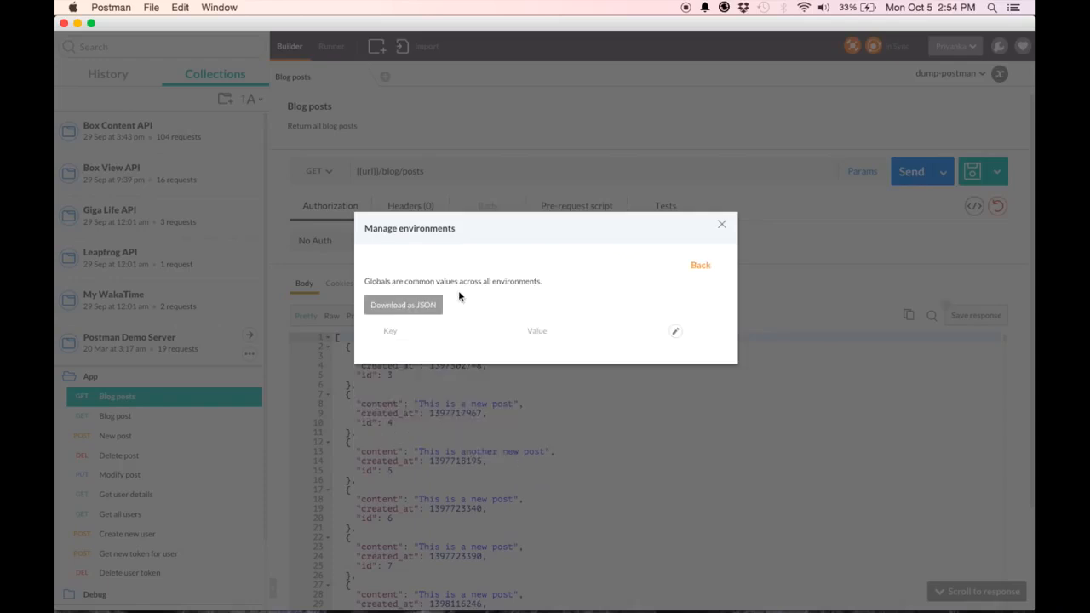
mouse_move(539, 289)
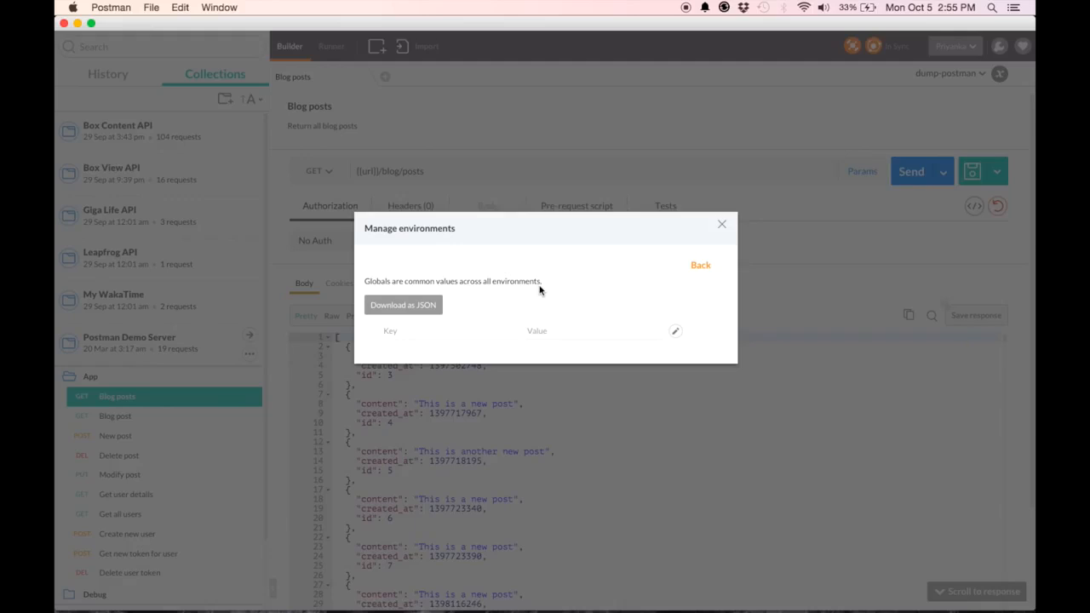
click(417, 330)
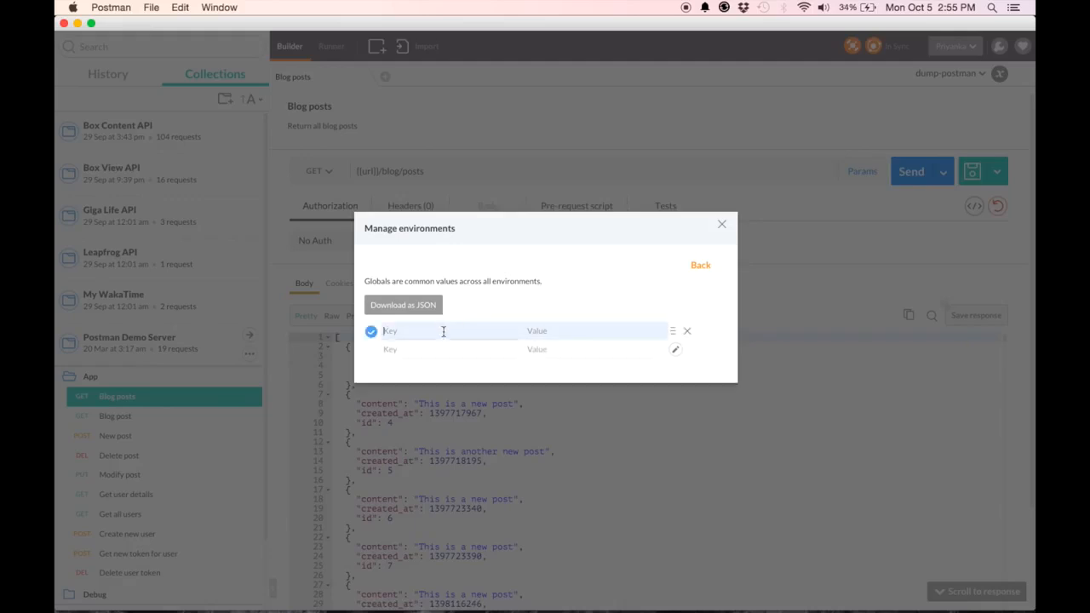
text(api_key)
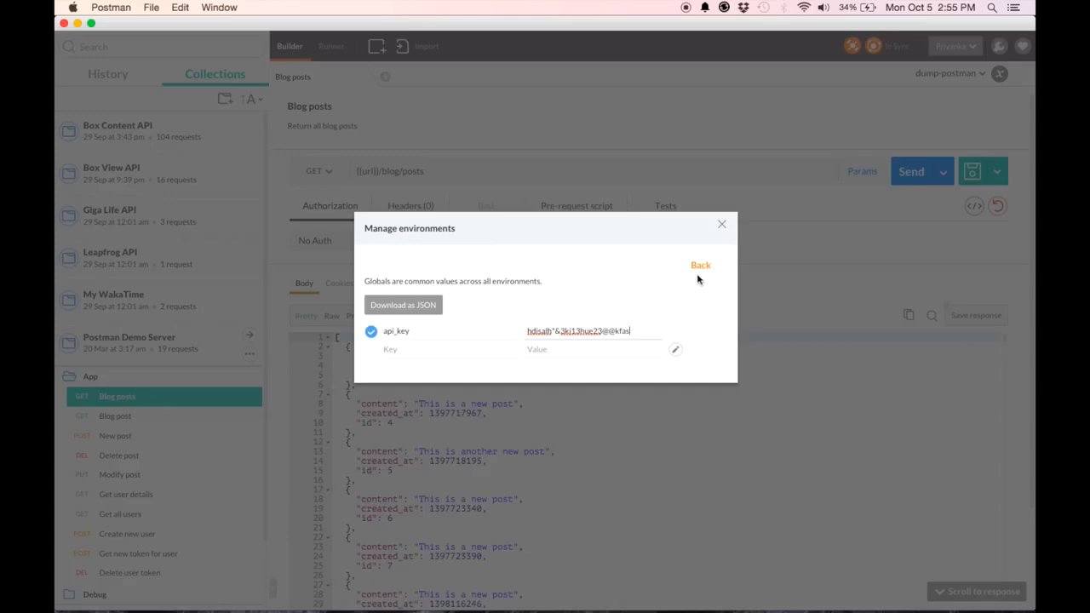
click(700, 265)
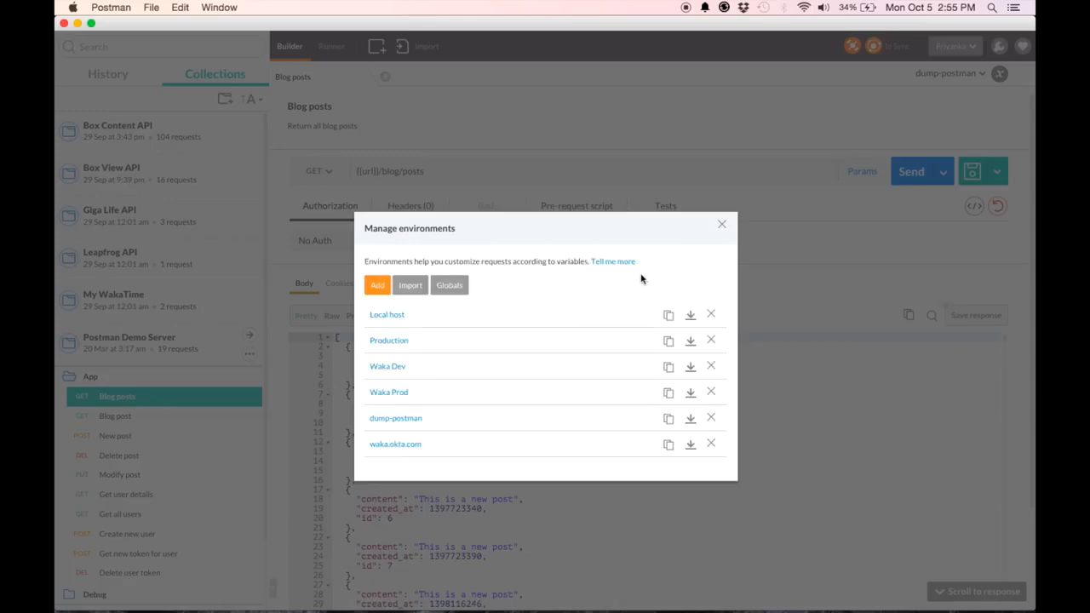
mouse_move(388, 314)
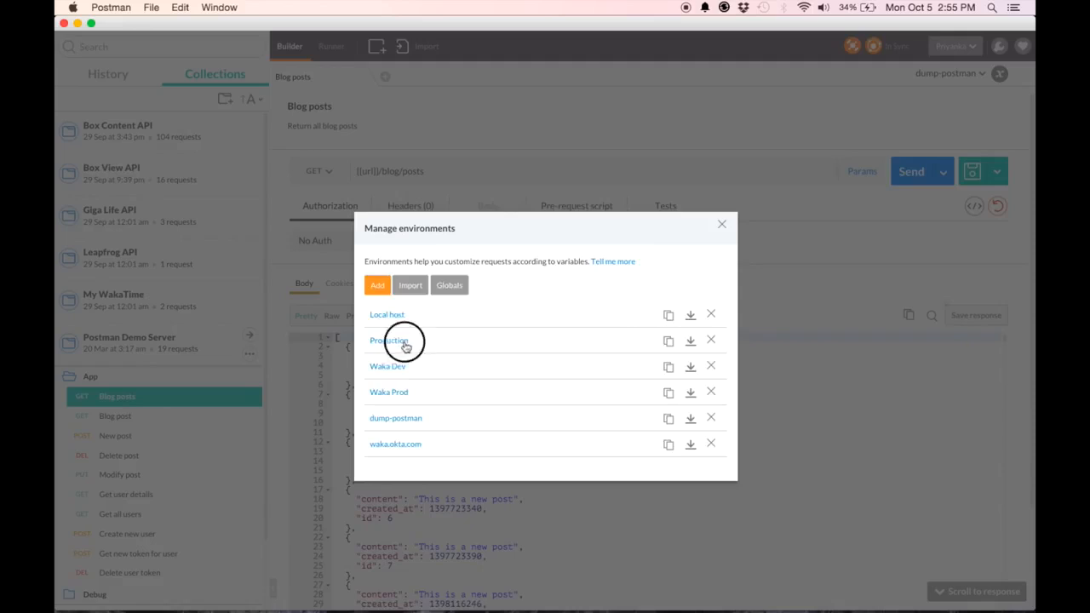
mouse_move(664, 273)
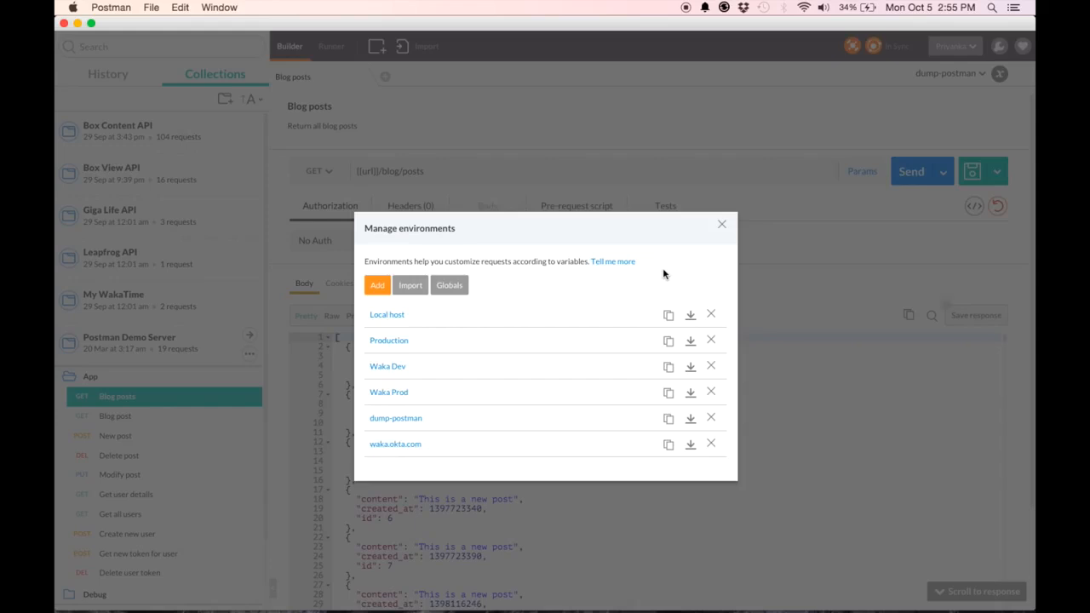
mouse_move(528, 306)
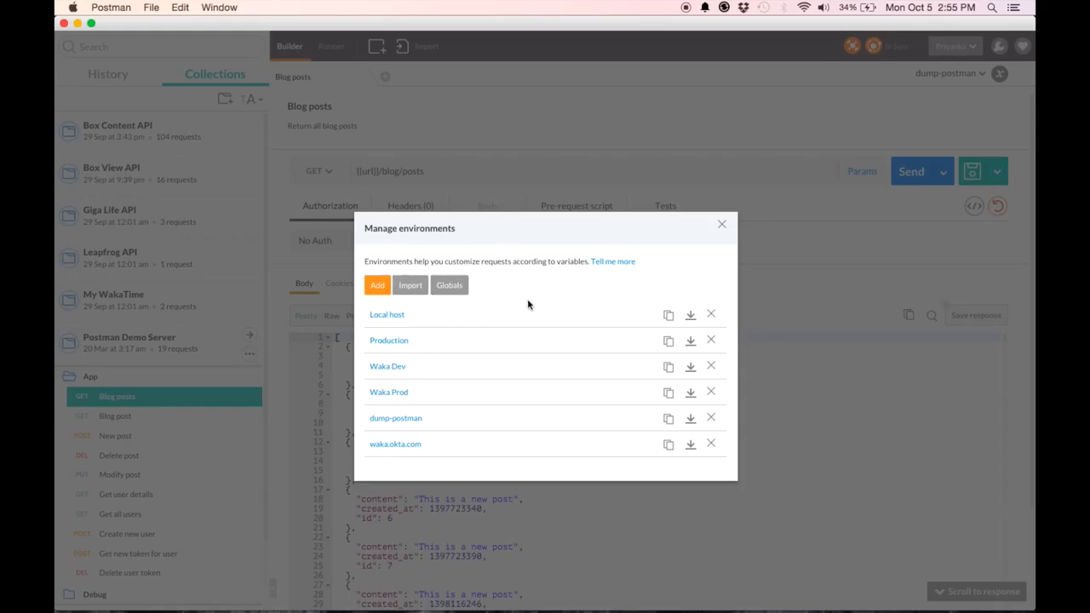
mouse_move(690, 316)
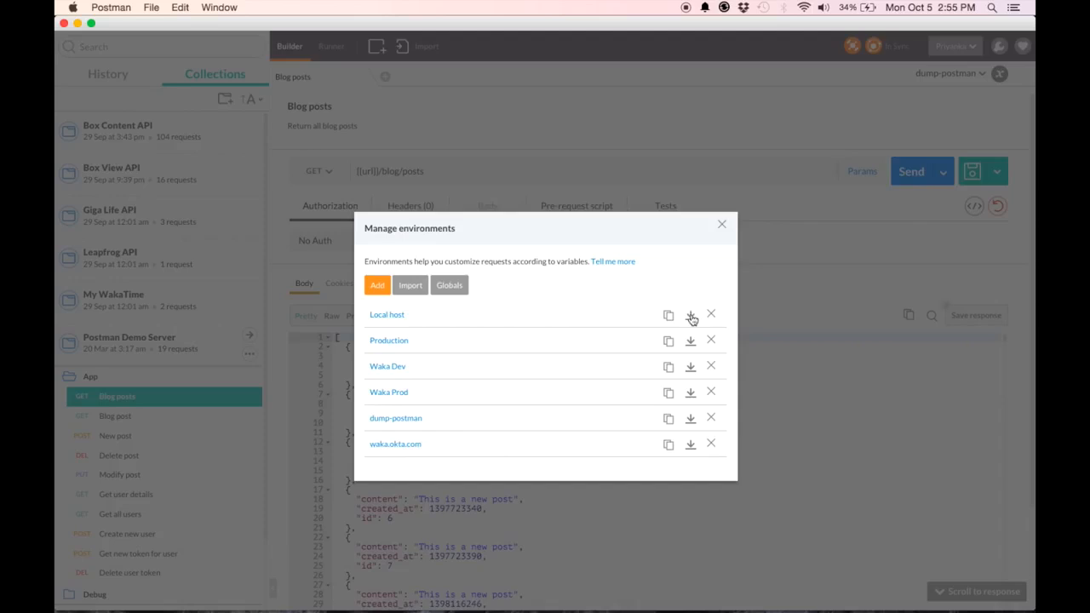
mouse_move(692, 404)
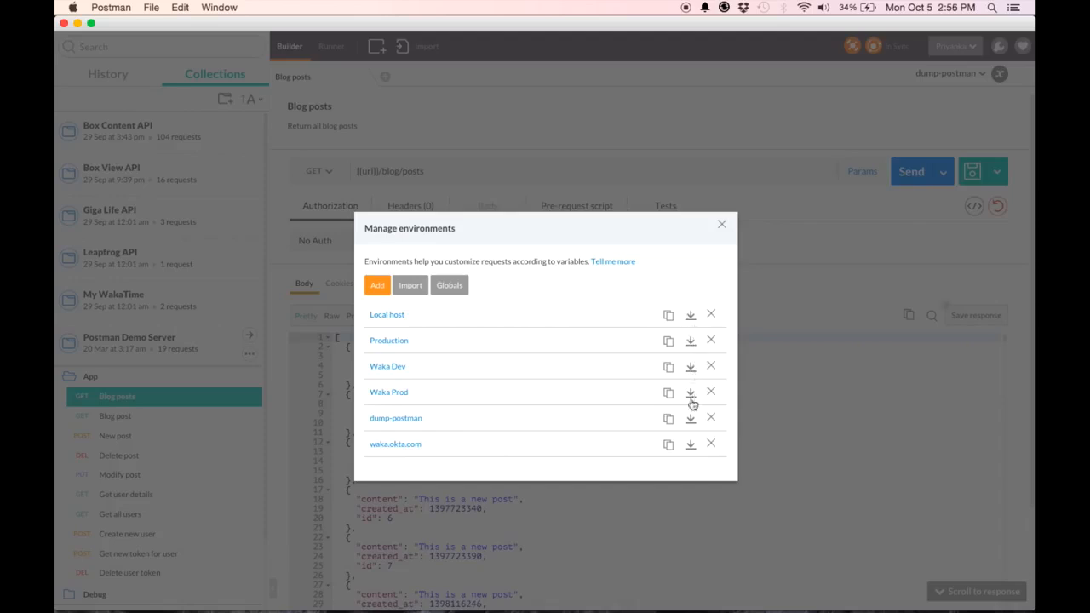
mouse_move(717, 449)
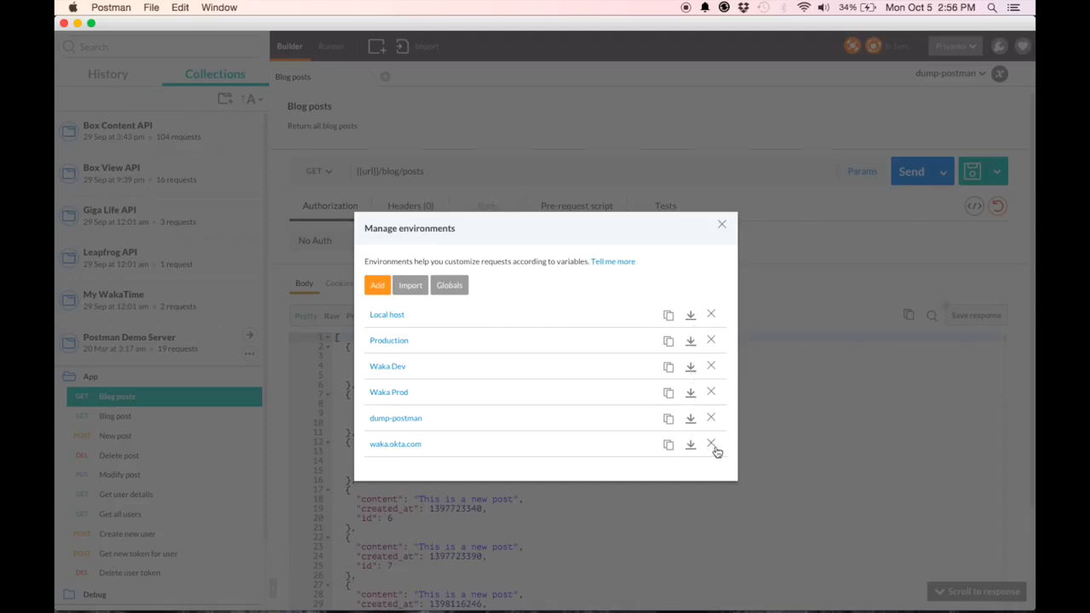
Delete waka.okta.com, close the manager, and show Postman Demo Server's collection details
click(710, 444)
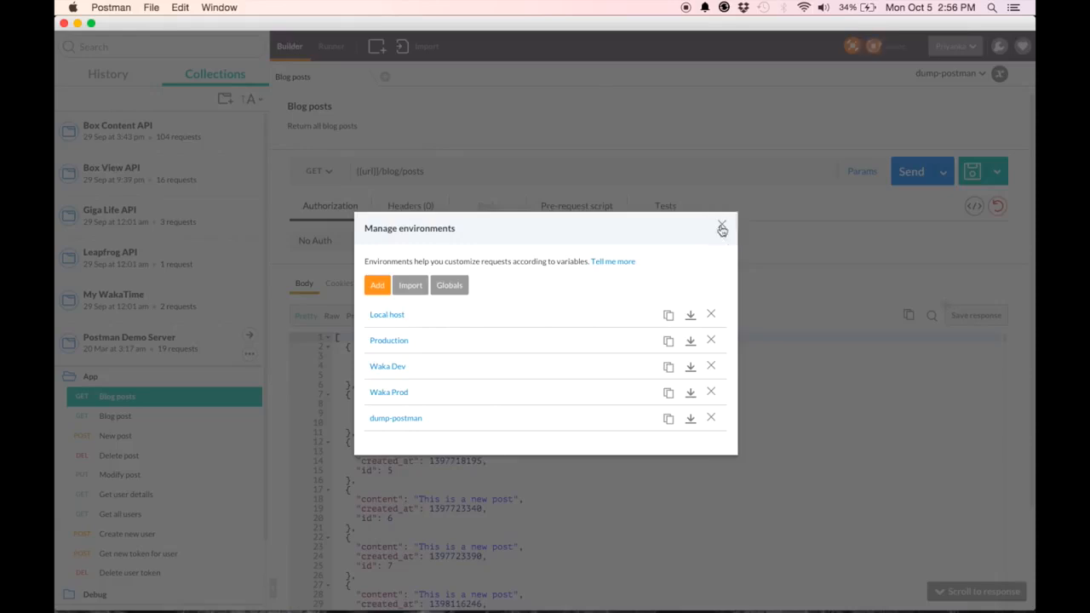
click(722, 229)
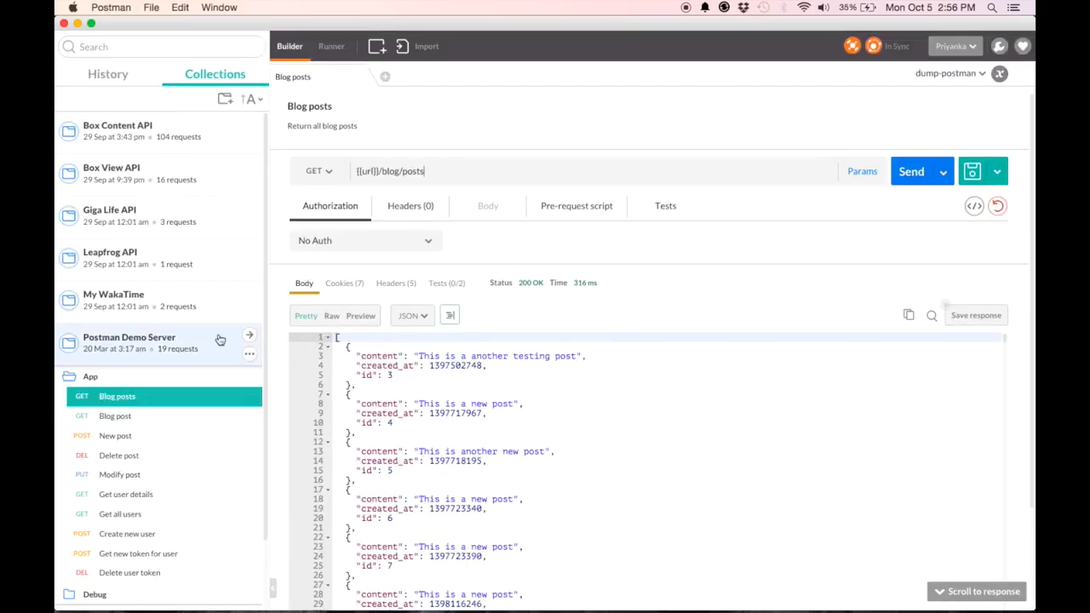
click(128, 342)
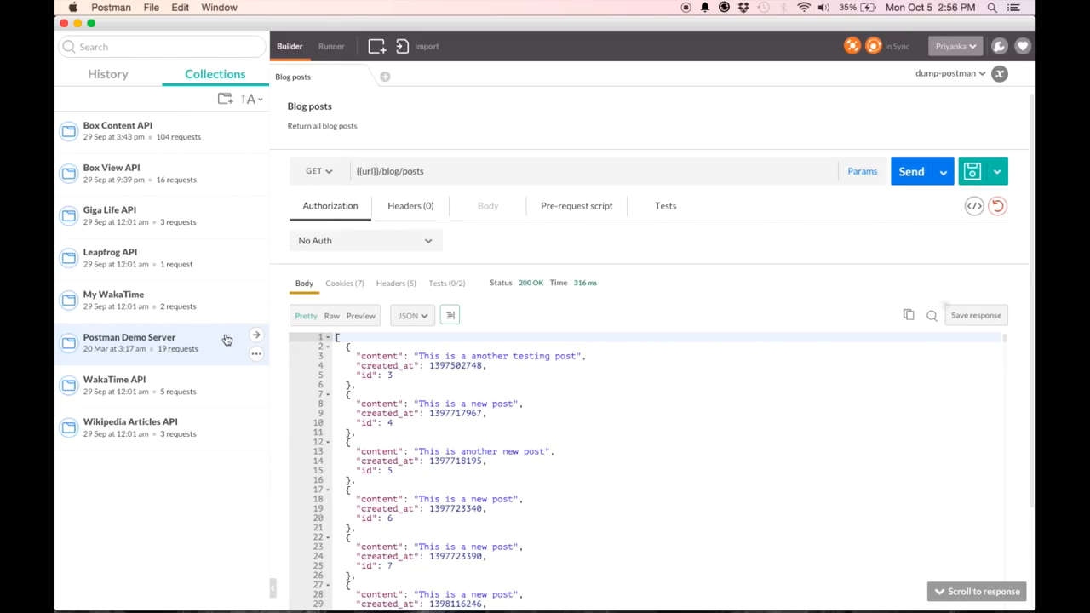
click(250, 337)
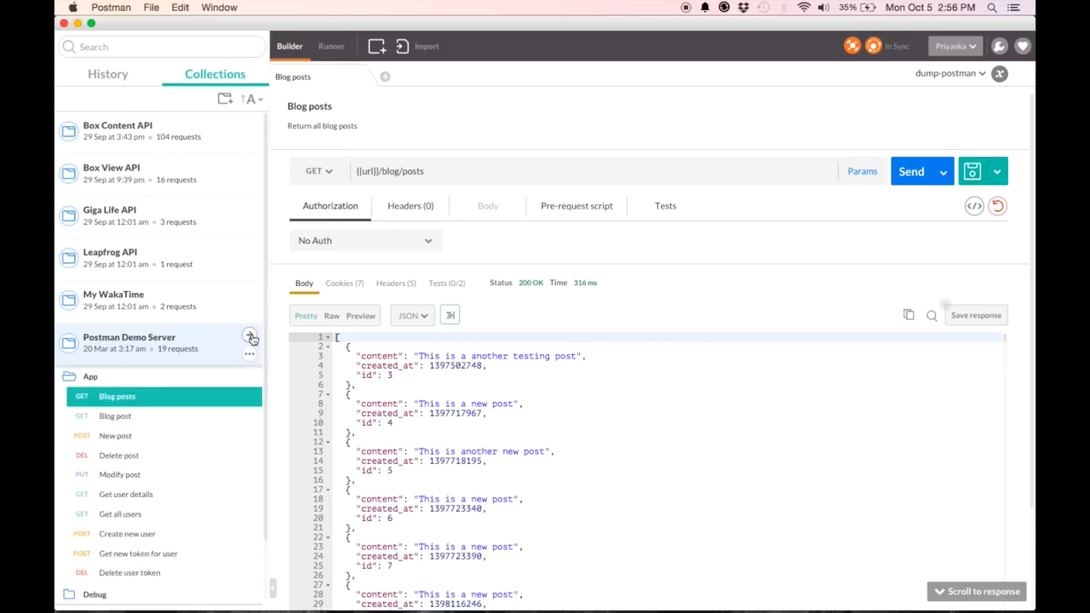
click(250, 337)
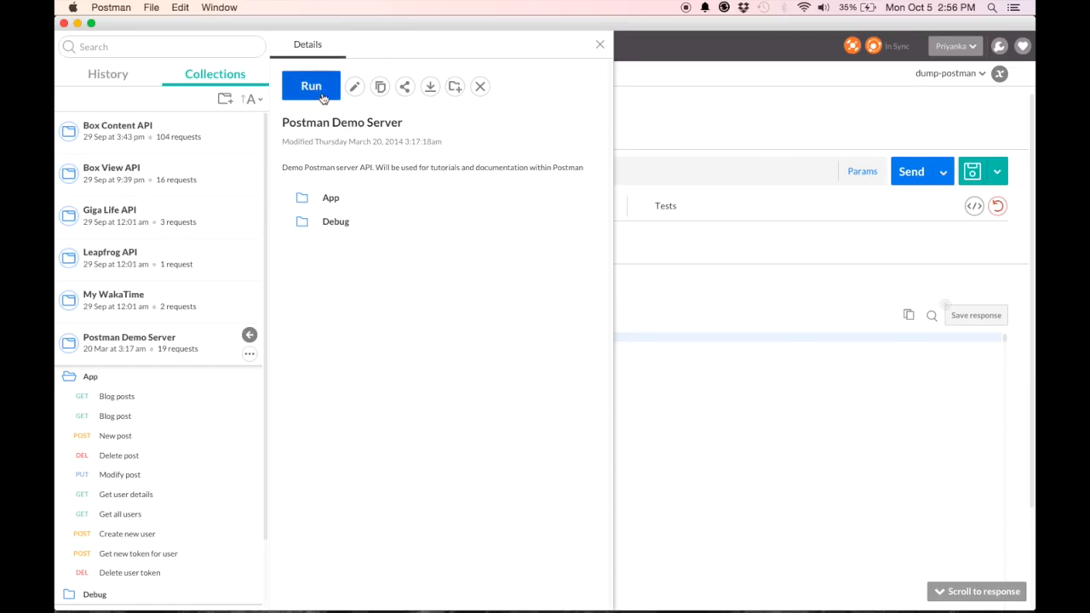
Open the Collection Runner for Leapfrog API, then return to the request builder
click(311, 86)
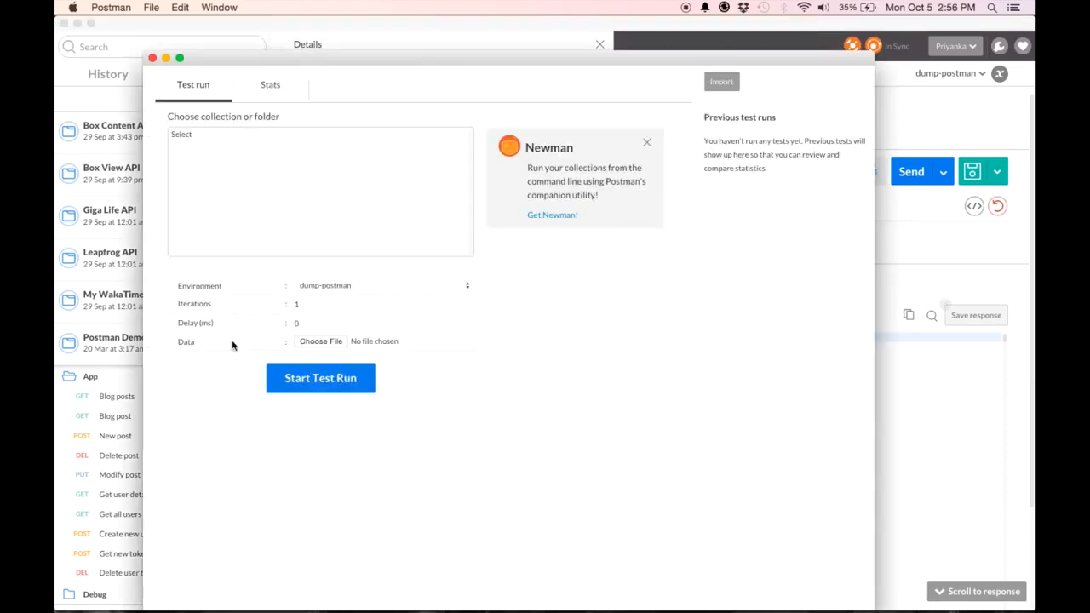
mouse_move(288, 347)
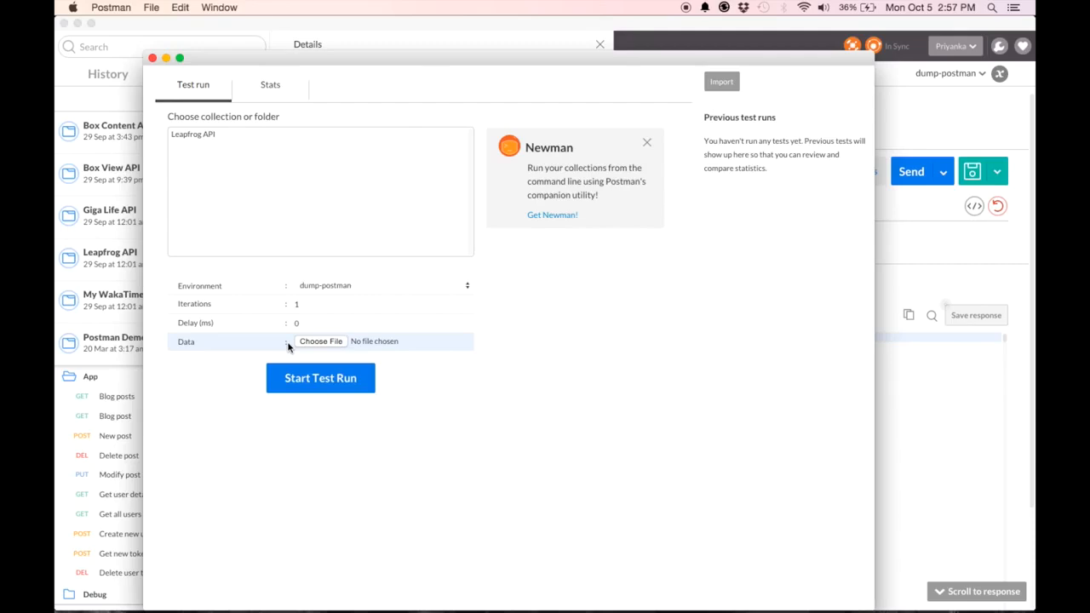
click(599, 44)
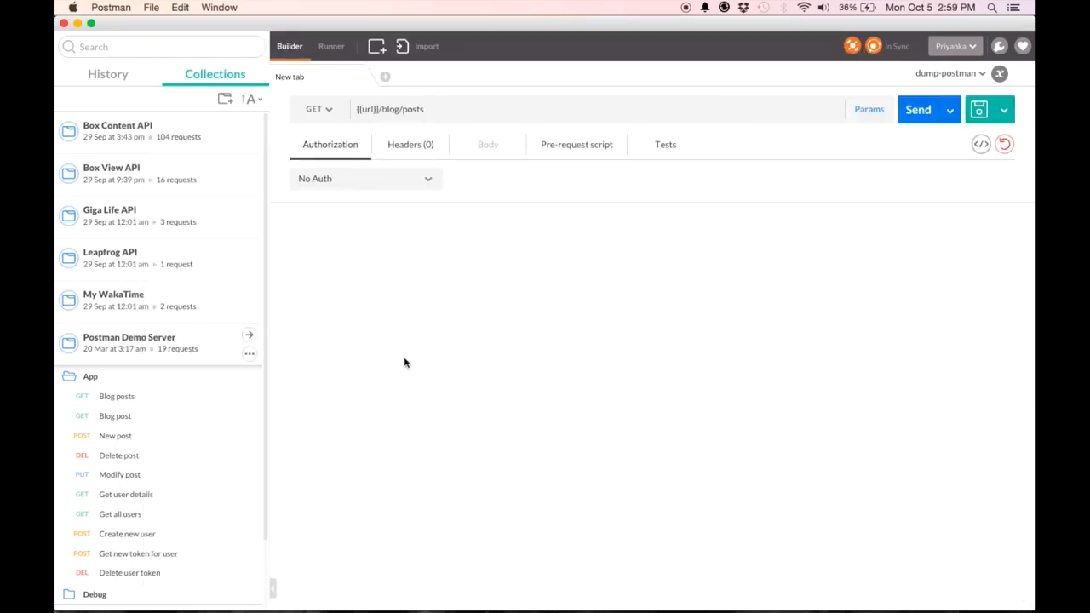